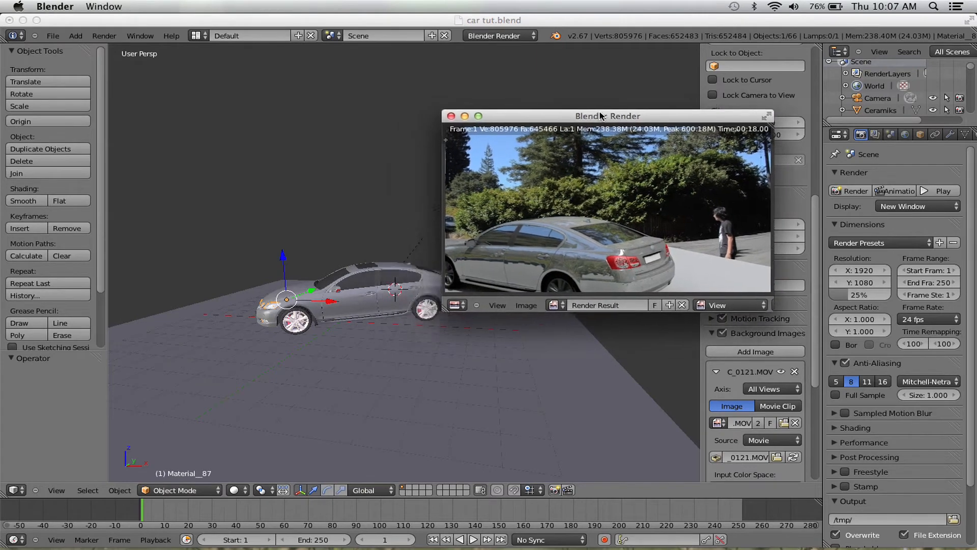
Step: Move aside and close the test render, then create a new default material on the Plane
{"action": "left_click_drag", "start_coordinate": [608, 116], "coordinate": [583, 105]}
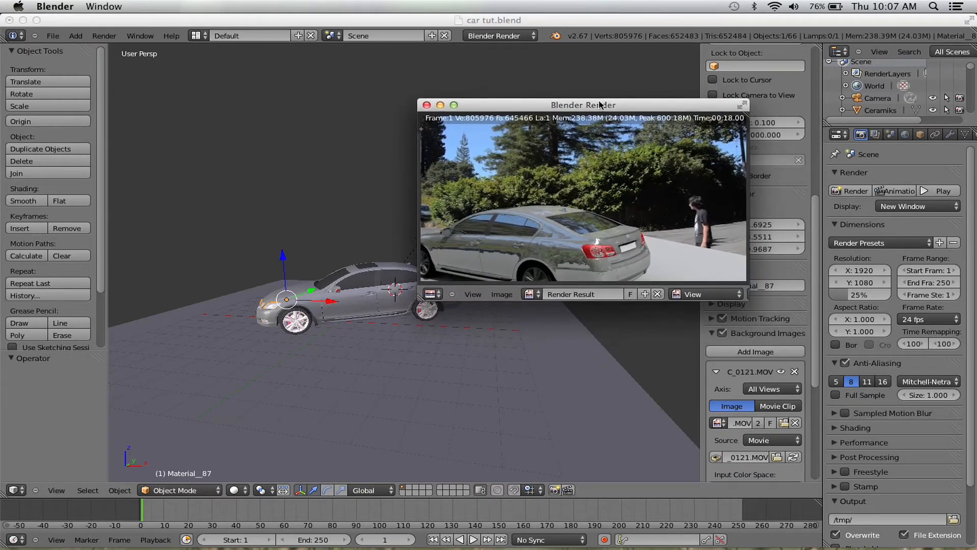
{"action": "left_click_drag", "start_coordinate": [583, 105], "coordinate": [636, 100]}
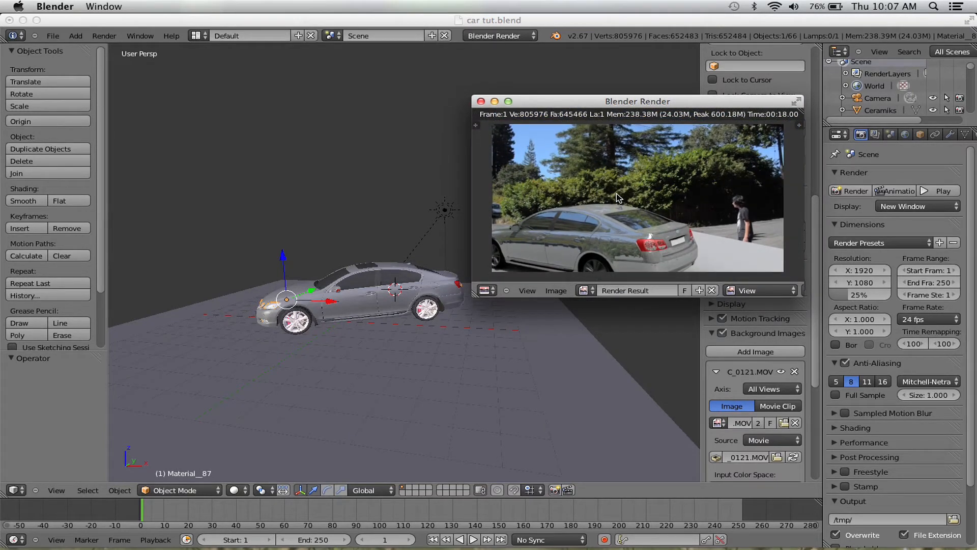
{"action": "mouse_move", "coordinate": [632, 204]}
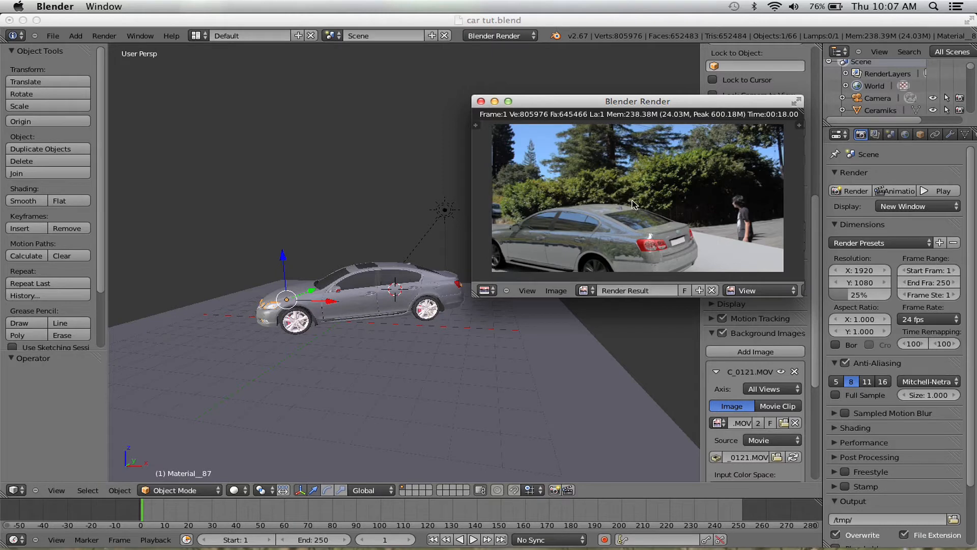
{"action": "mouse_move", "coordinate": [749, 264]}
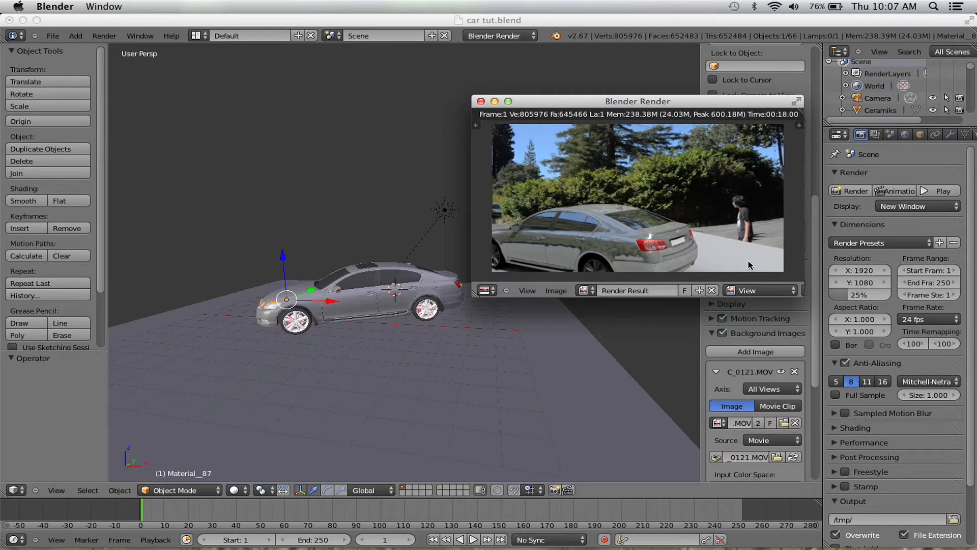
{"action": "mouse_move", "coordinate": [619, 261]}
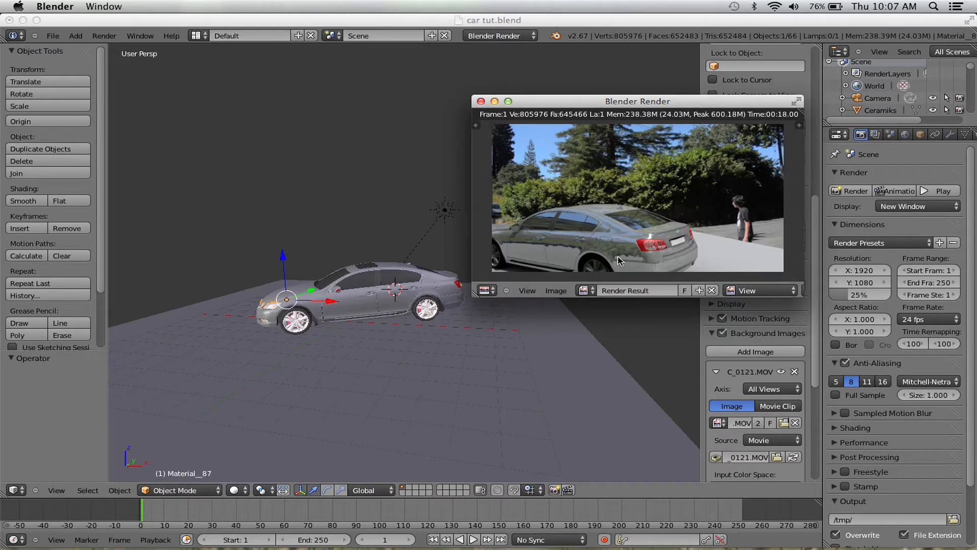
{"action": "mouse_move", "coordinate": [732, 248]}
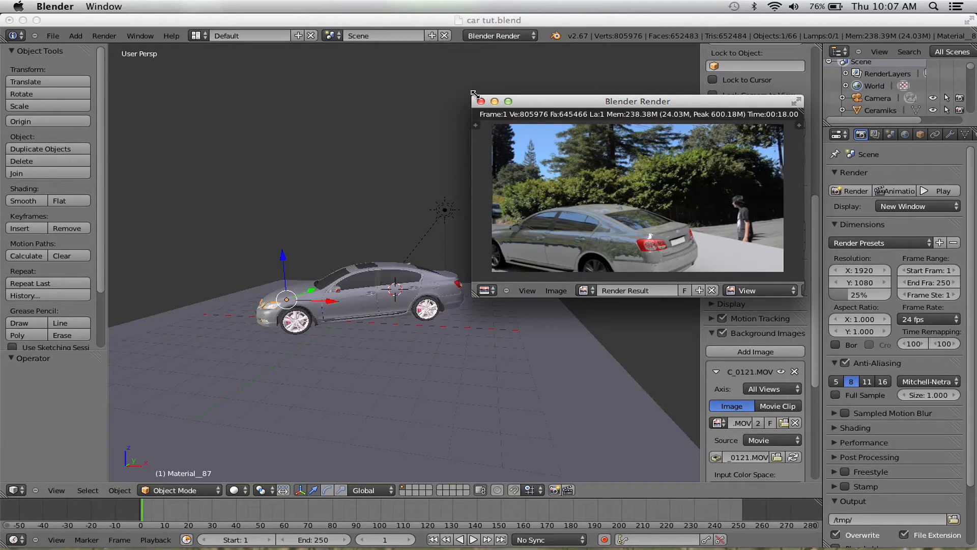
{"action": "left_click", "coordinate": [481, 101]}
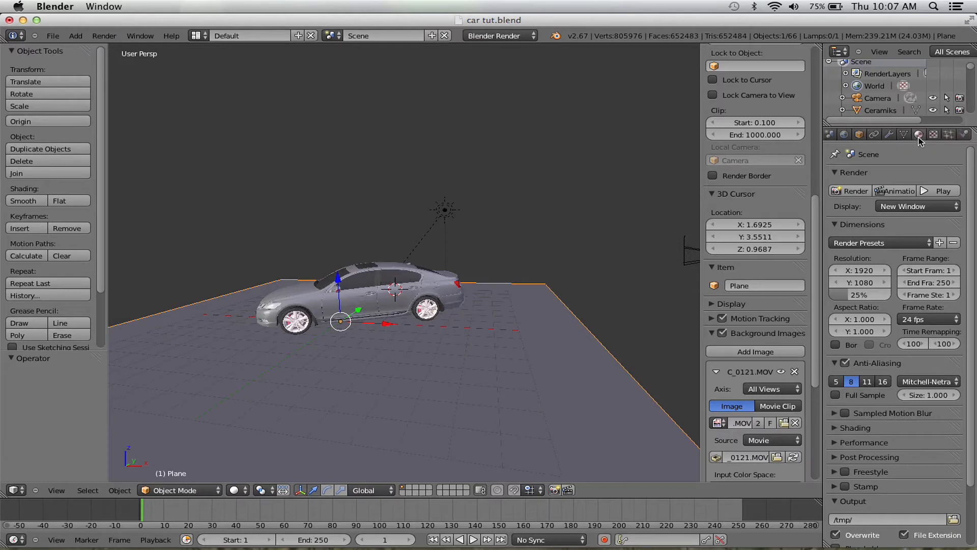
{"action": "left_click", "coordinate": [918, 134]}
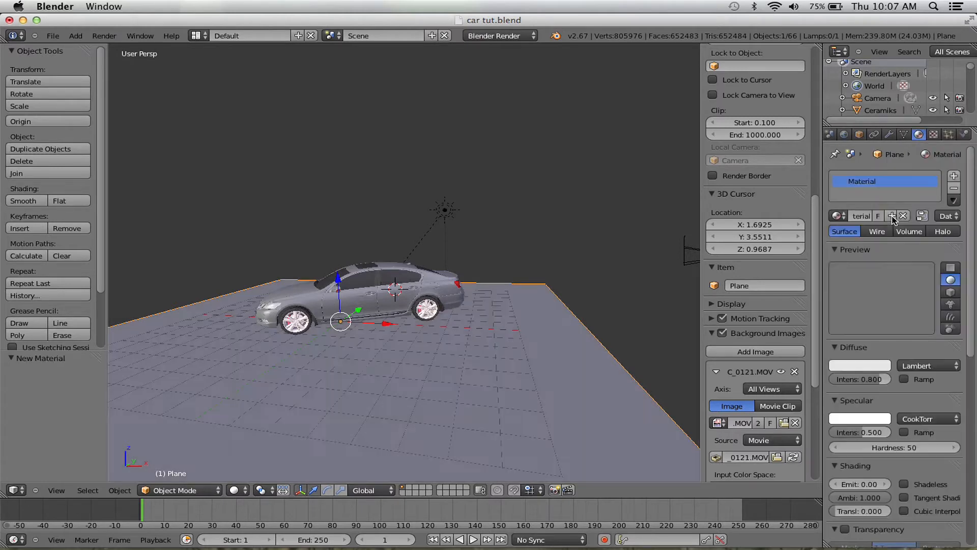
{"action": "scroll", "scroll_direction": "down", "scroll_amount": 3}
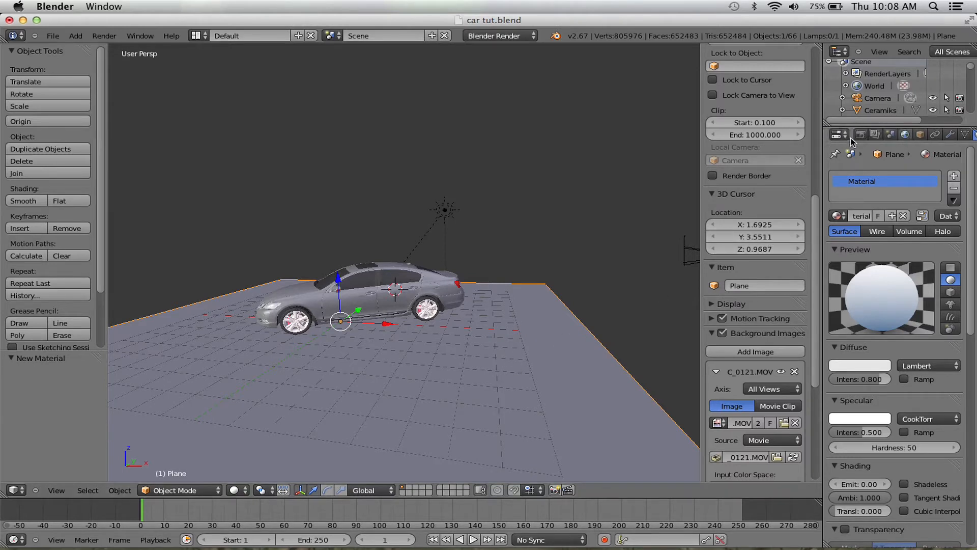
Step: Expand the Render properties Shading panel and hide the Plane from the viewport
{"action": "left_click", "coordinate": [860, 135]}
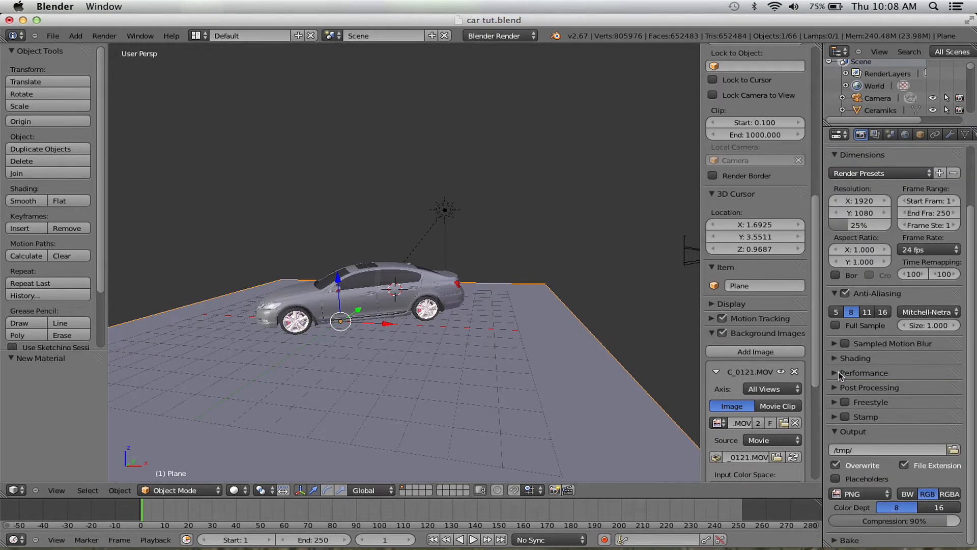
{"action": "left_click", "coordinate": [855, 358]}
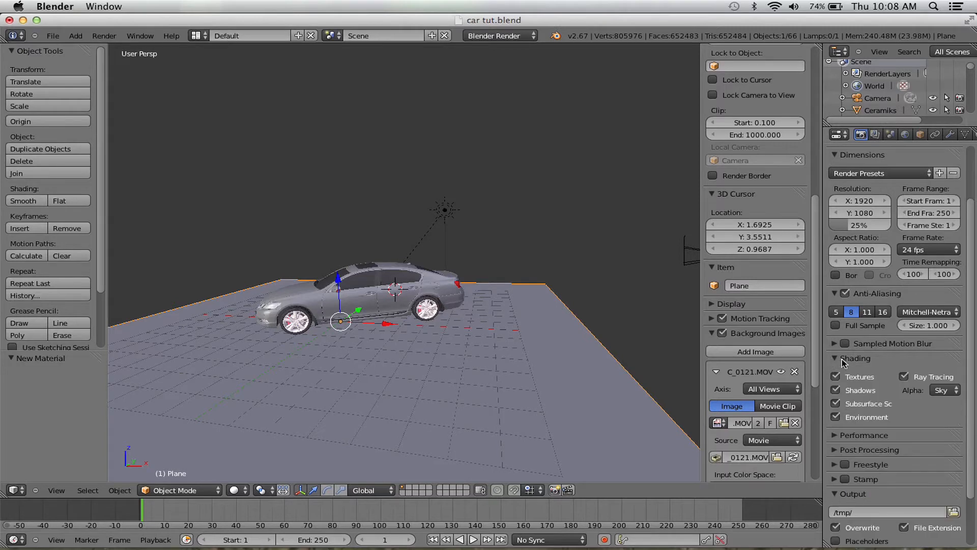
{"action": "left_click", "coordinate": [944, 389]}
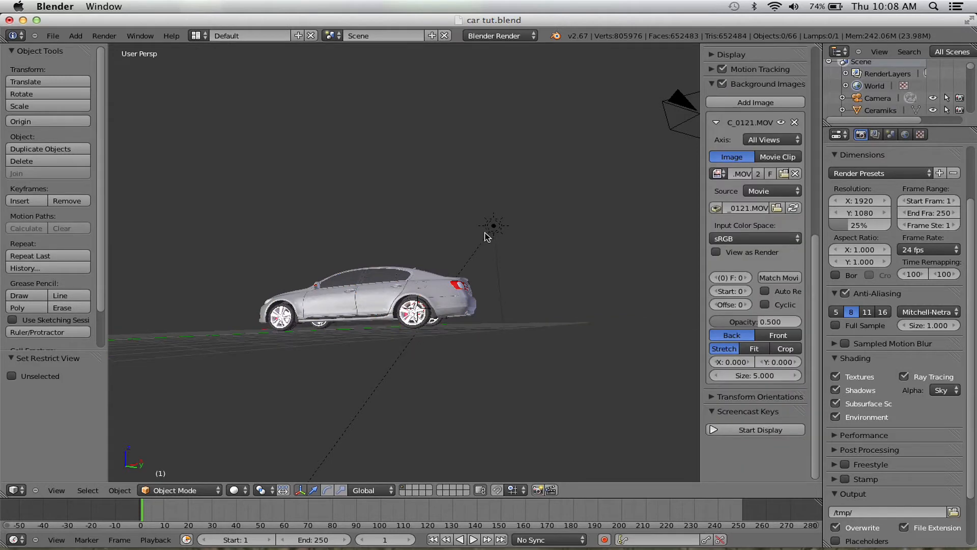
Step: Join all car parts into one Ceramiks object with Ctrl+J and unhide the Plane
{"action": "left_click", "coordinate": [492, 225]}
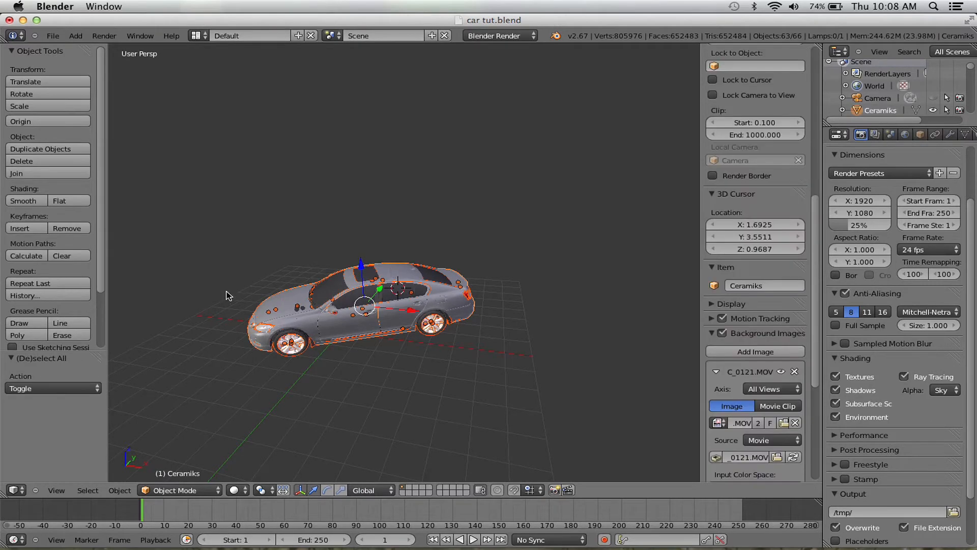
{"action": "mouse_move", "coordinate": [349, 306]}
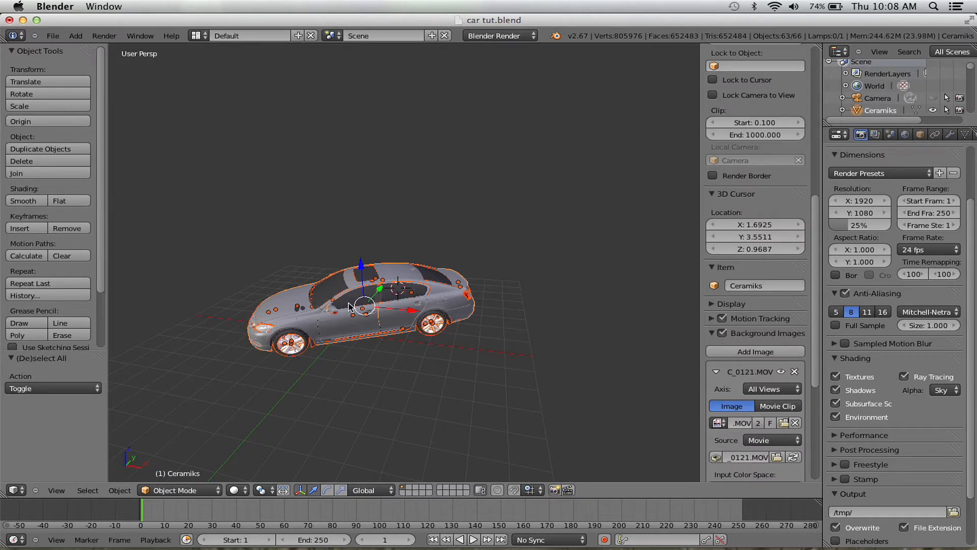
{"action": "mouse_move", "coordinate": [371, 286]}
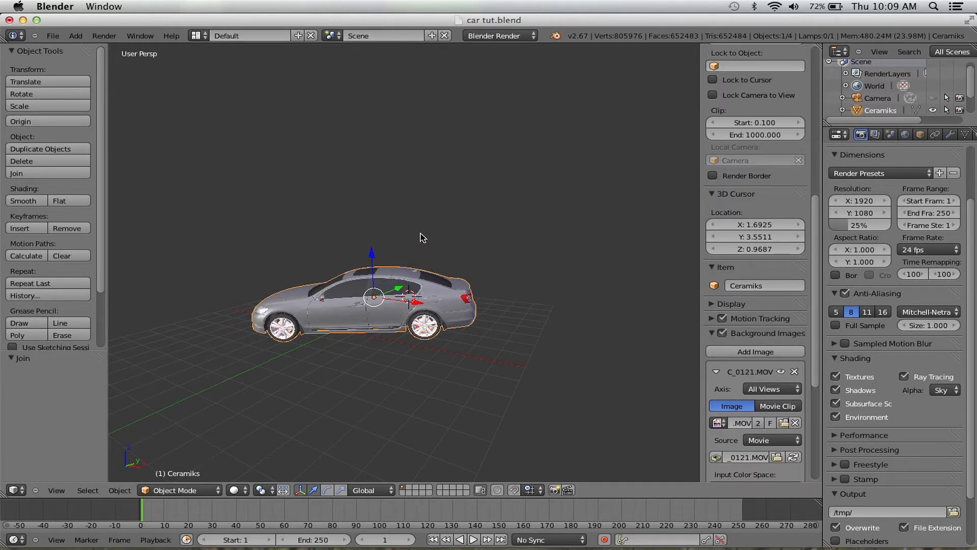
{"action": "mouse_move", "coordinate": [348, 279]}
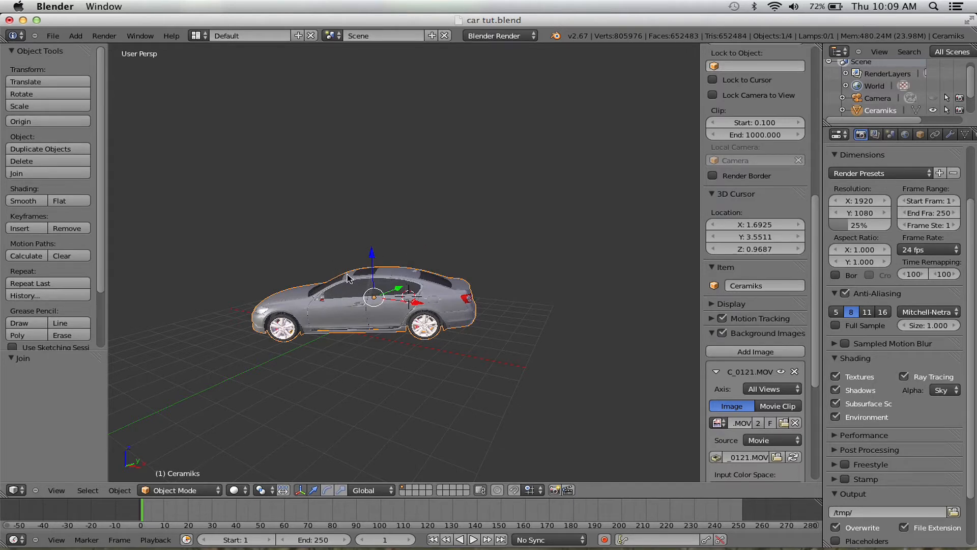
{"action": "mouse_move", "coordinate": [447, 268]}
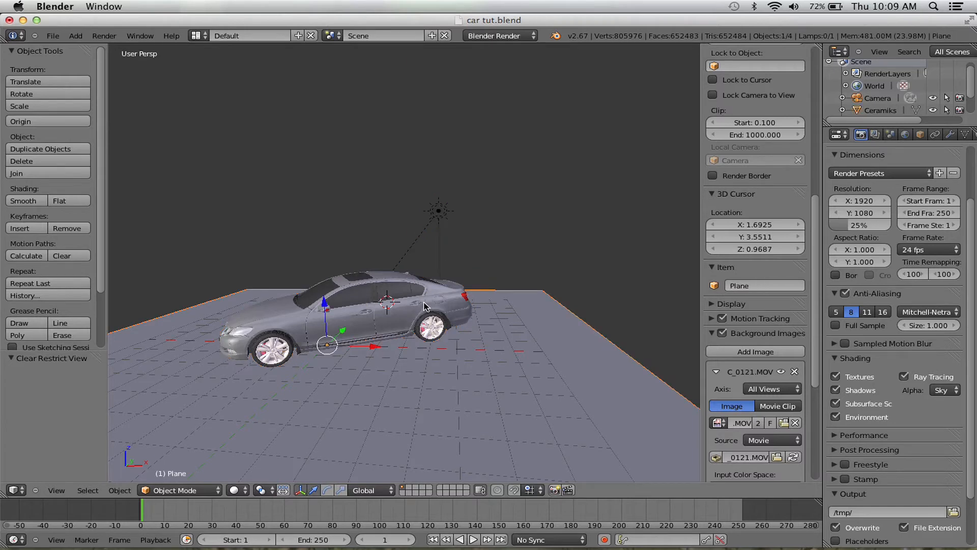
Step: Select the Ceramiks car and switch to Camera view over the street footage
{"action": "left_click", "coordinate": [374, 306]}
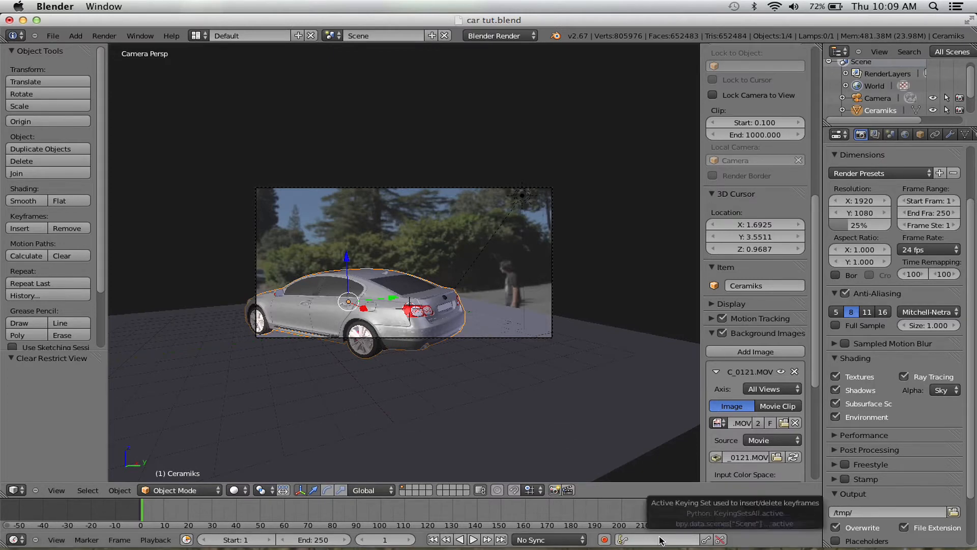
Step: Set the Timeline's active keying set to LocRot
{"action": "left_click", "coordinate": [623, 539]}
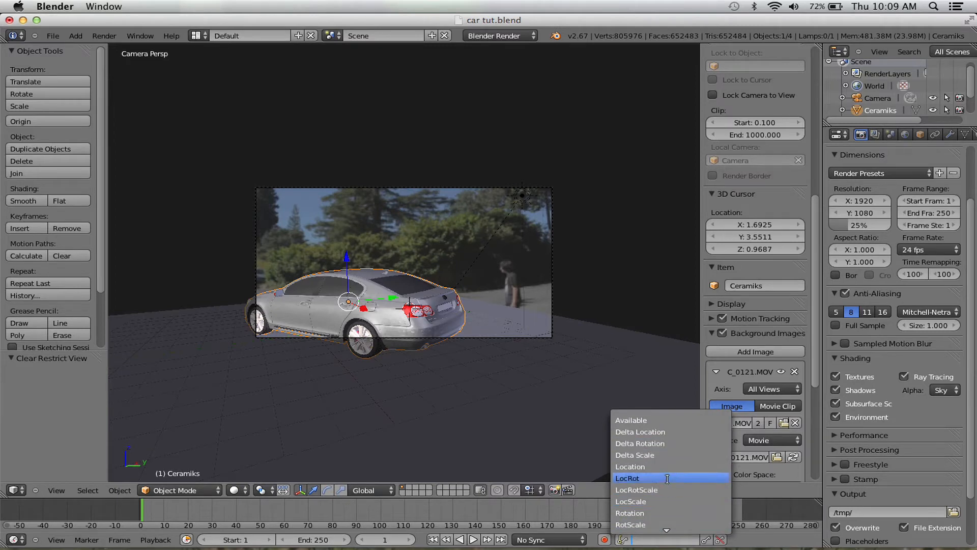
{"action": "left_click", "coordinate": [628, 478]}
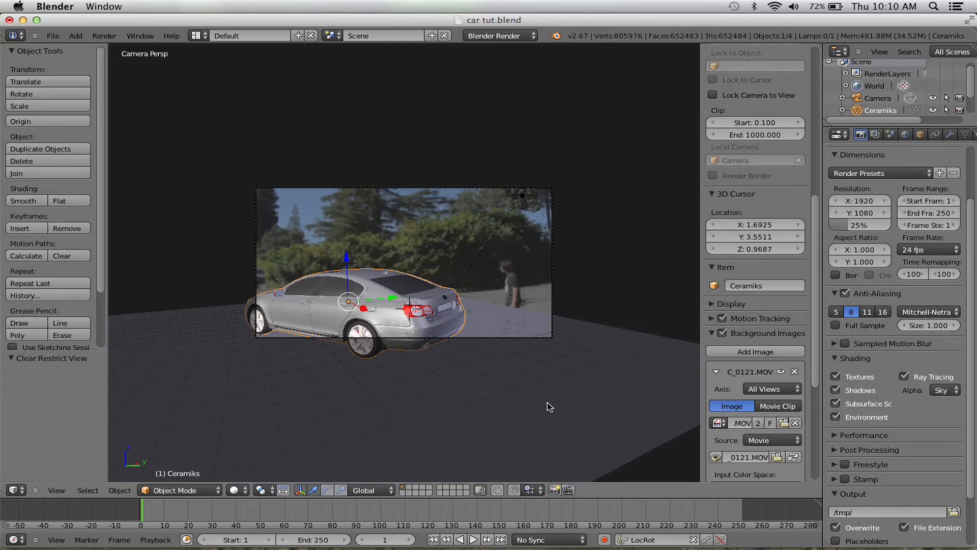
{"action": "mouse_move", "coordinate": [427, 271]}
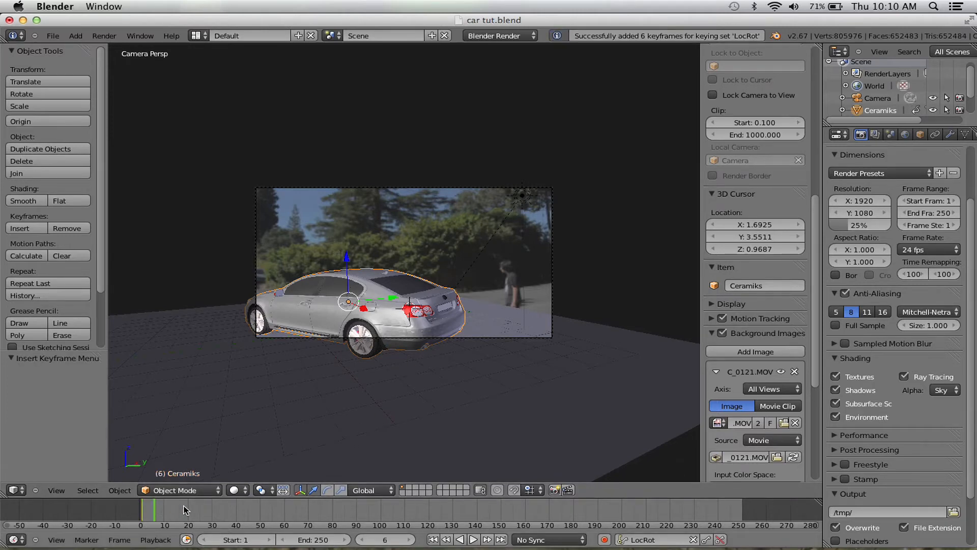
Step: At frame 21, raise and tilt the car and insert LocRot keyframes
{"action": "left_click", "coordinate": [272, 509]}
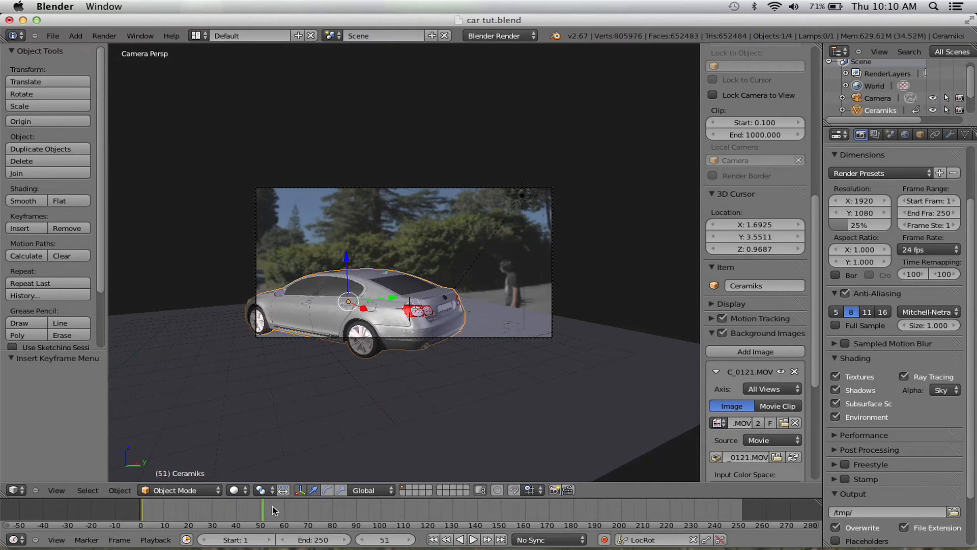
{"action": "left_click", "coordinate": [272, 508]}
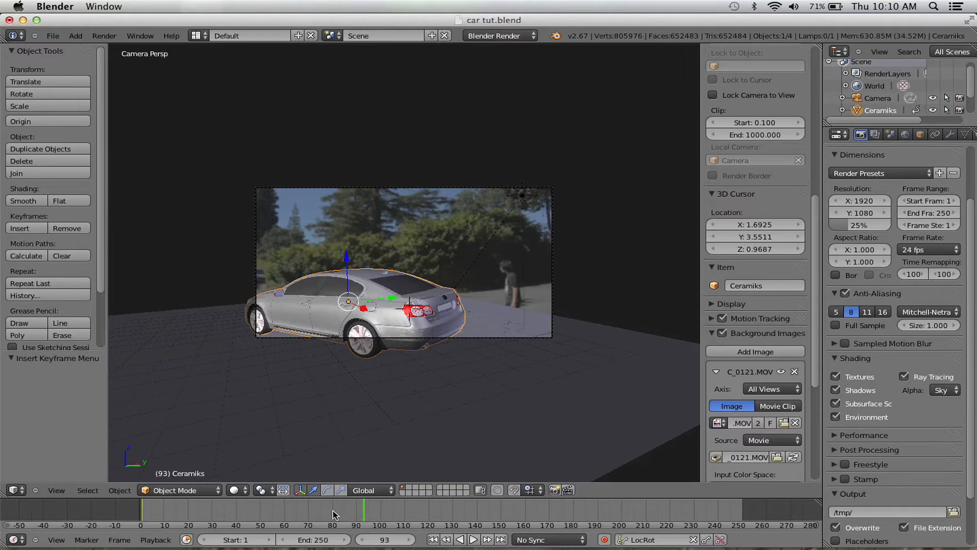
{"action": "left_click", "coordinate": [335, 511]}
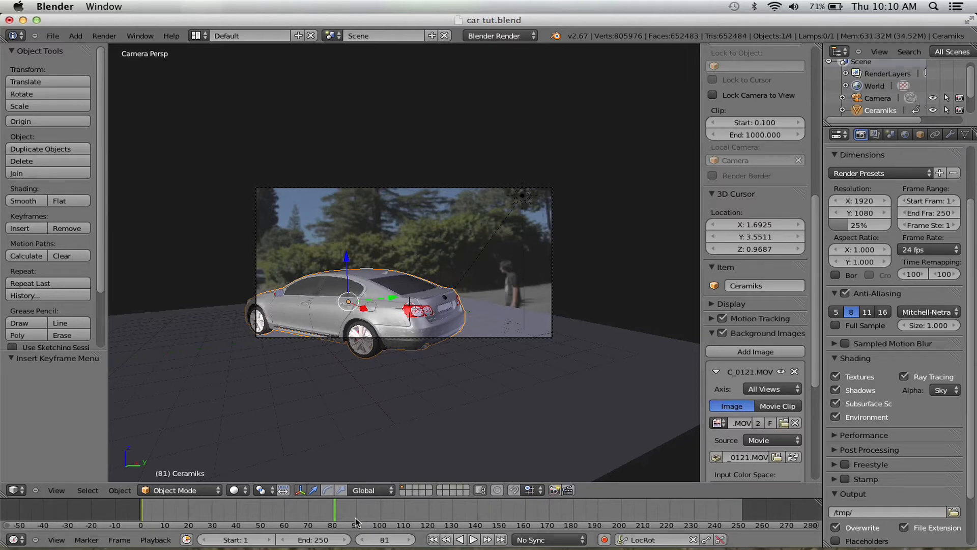
{"action": "mouse_move", "coordinate": [276, 512]}
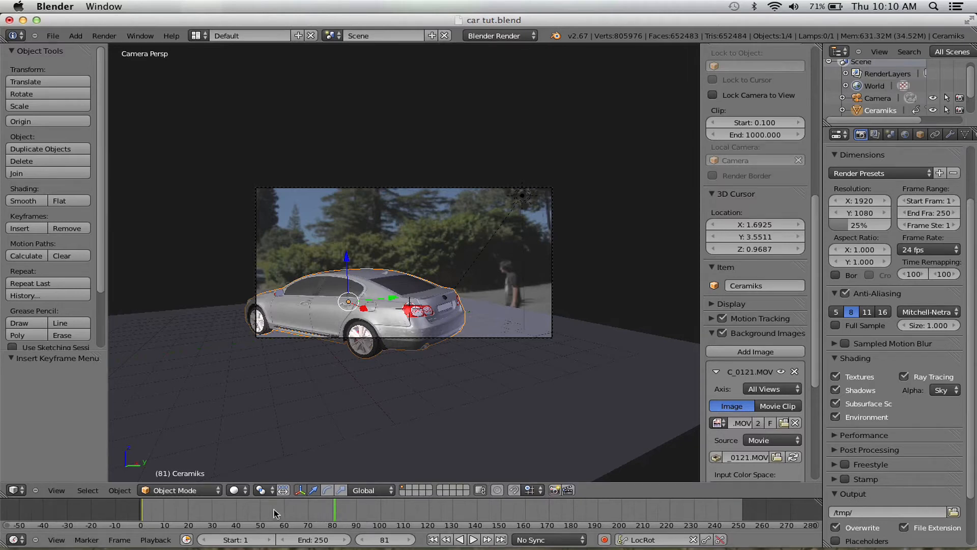
{"action": "left_click", "coordinate": [265, 509]}
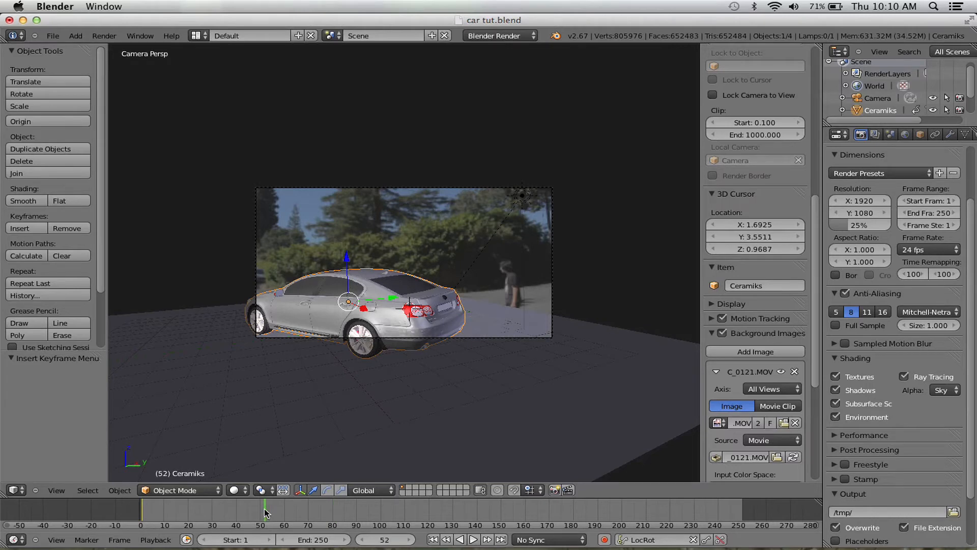
{"action": "left_click", "coordinate": [217, 508]}
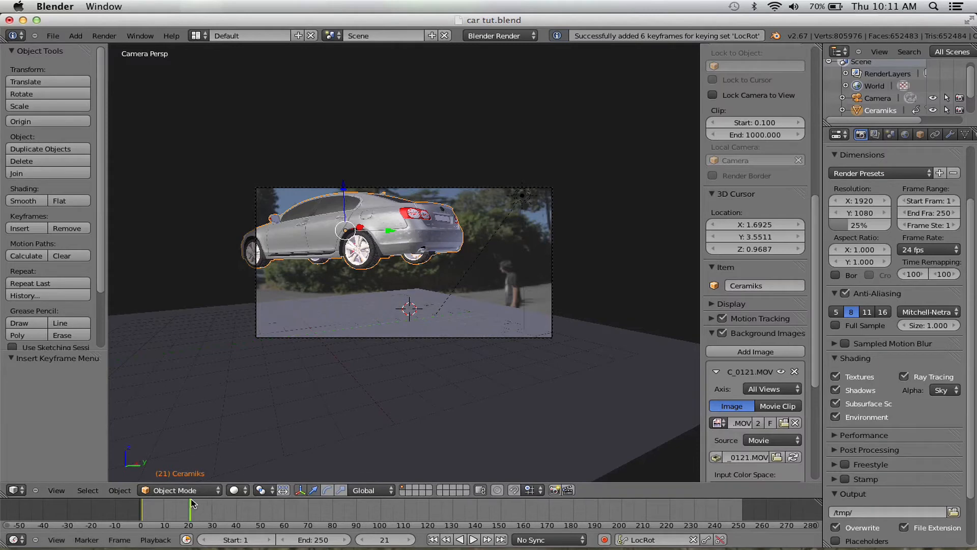
{"action": "mouse_move", "coordinate": [223, 509]}
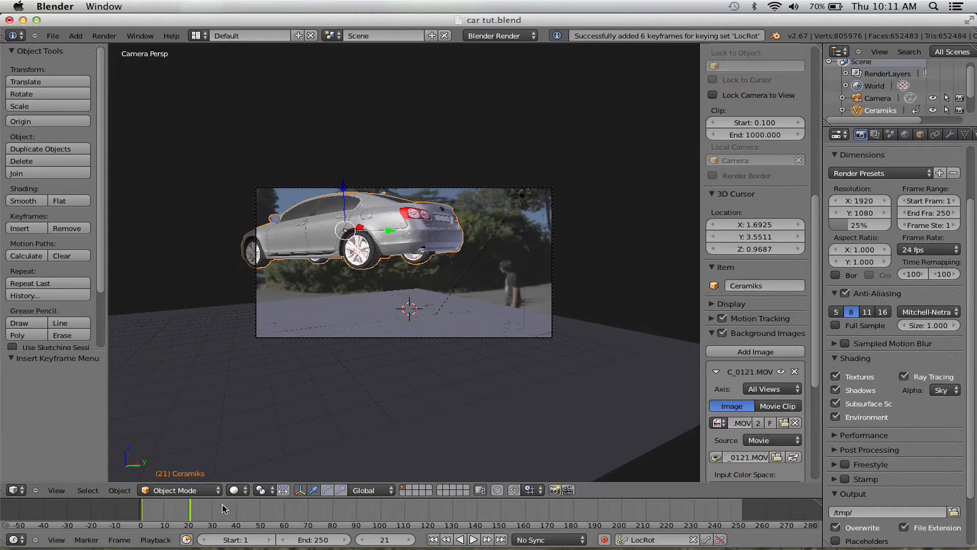
Step: Keyframe LocRot at frames 37 and 62, flipping the car off-camera to the left
{"action": "left_click", "coordinate": [223, 511]}
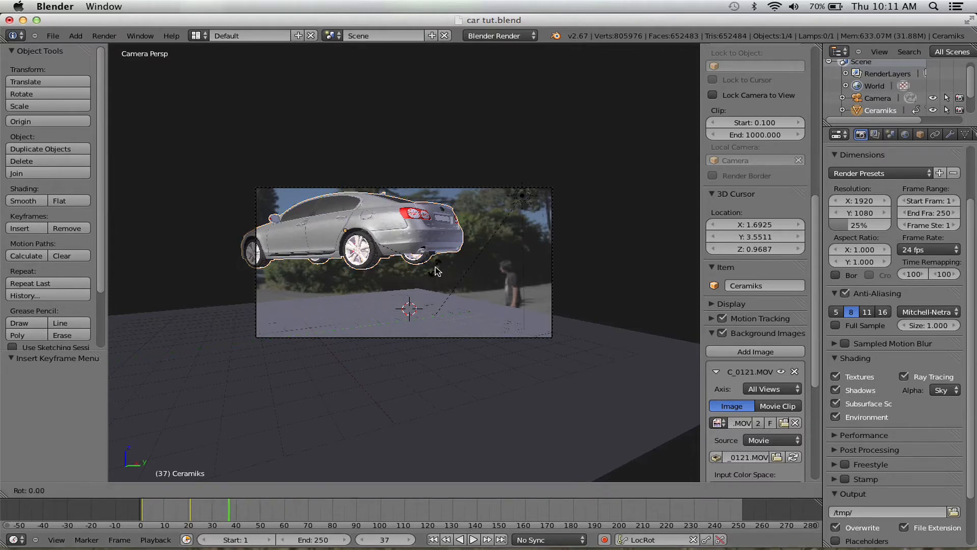
{"action": "left_click_drag", "start_coordinate": [437, 256], "coordinate": [438, 262]}
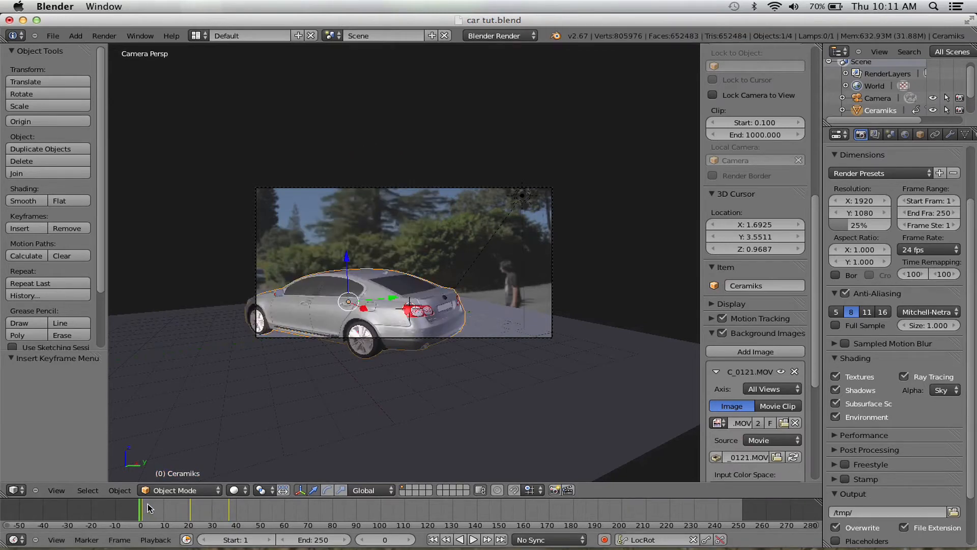
{"action": "left_click", "coordinate": [196, 511]}
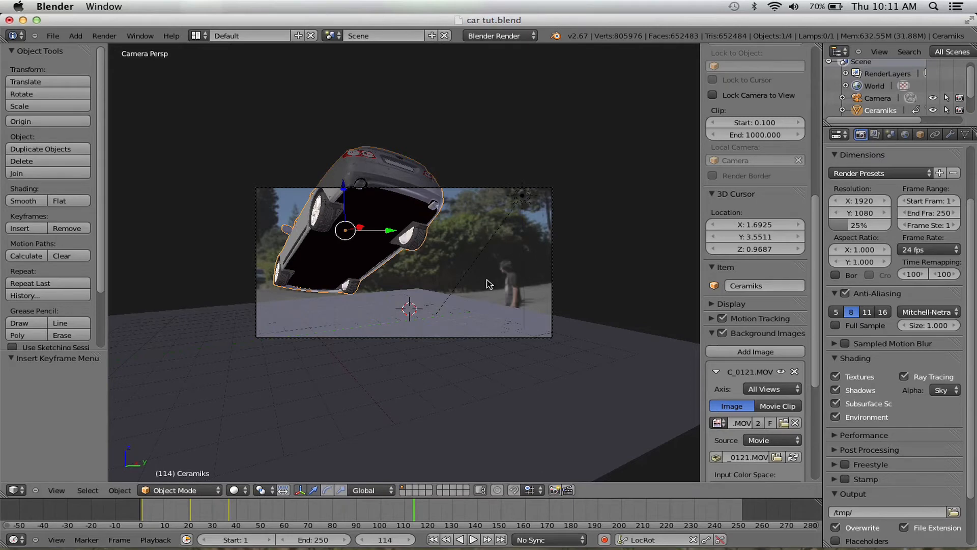
{"action": "left_click", "coordinate": [258, 505]}
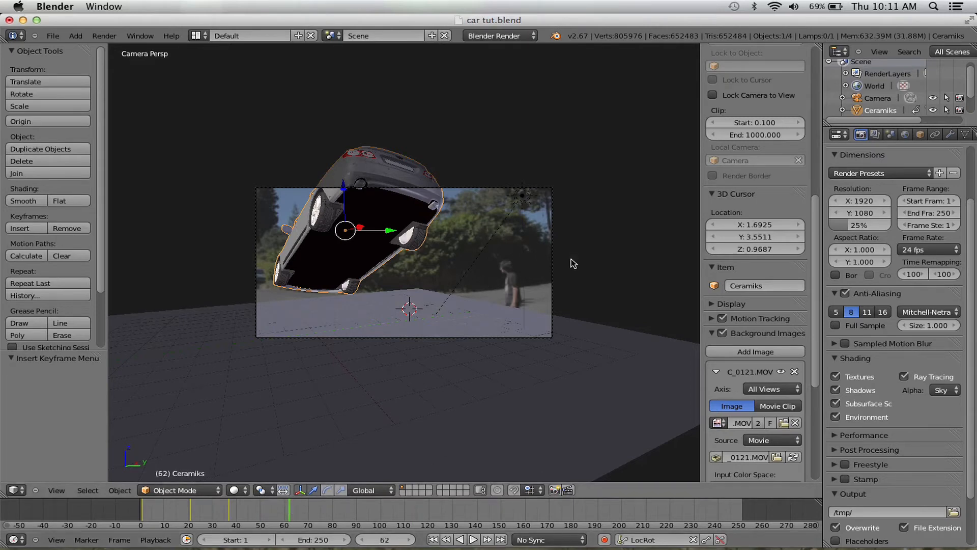
{"action": "left_click_drag", "start_coordinate": [572, 264], "coordinate": [530, 257]}
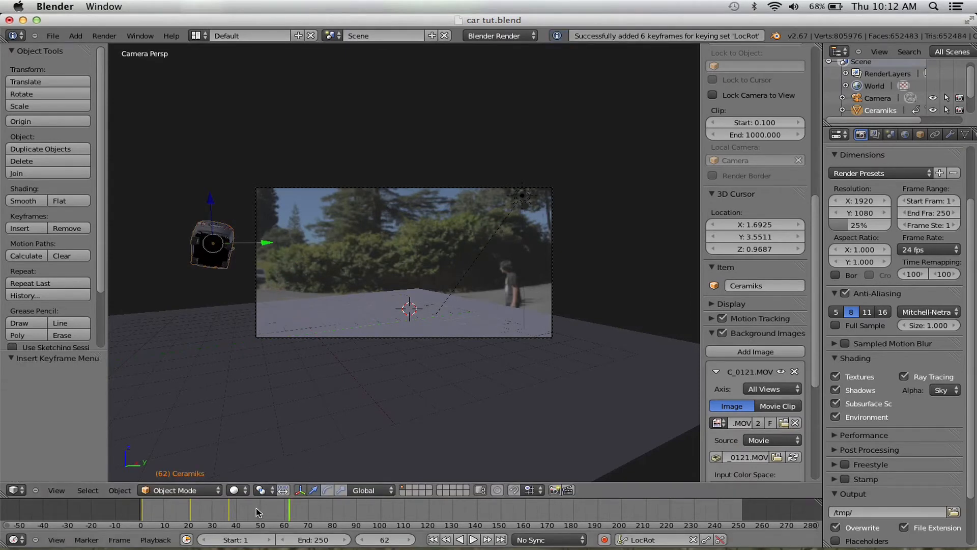
{"action": "left_click", "coordinate": [236, 509]}
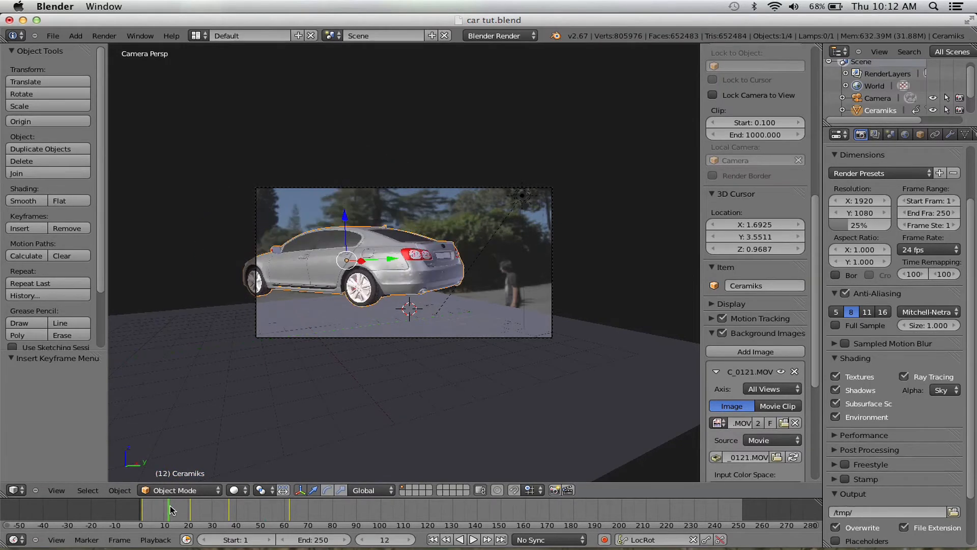
{"action": "left_click", "coordinate": [174, 505]}
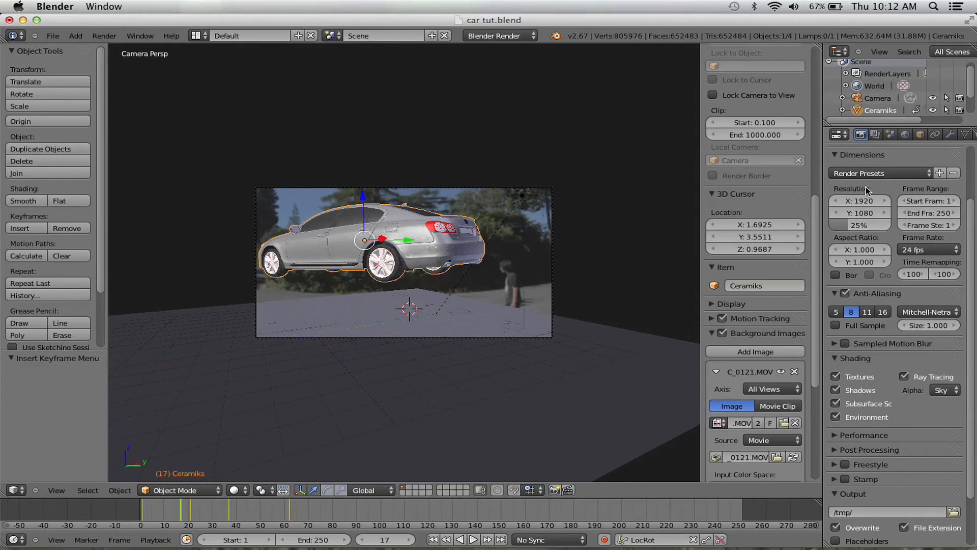
Step: Render a test still of frame 17, then close the render window
{"action": "left_click", "coordinate": [861, 134]}
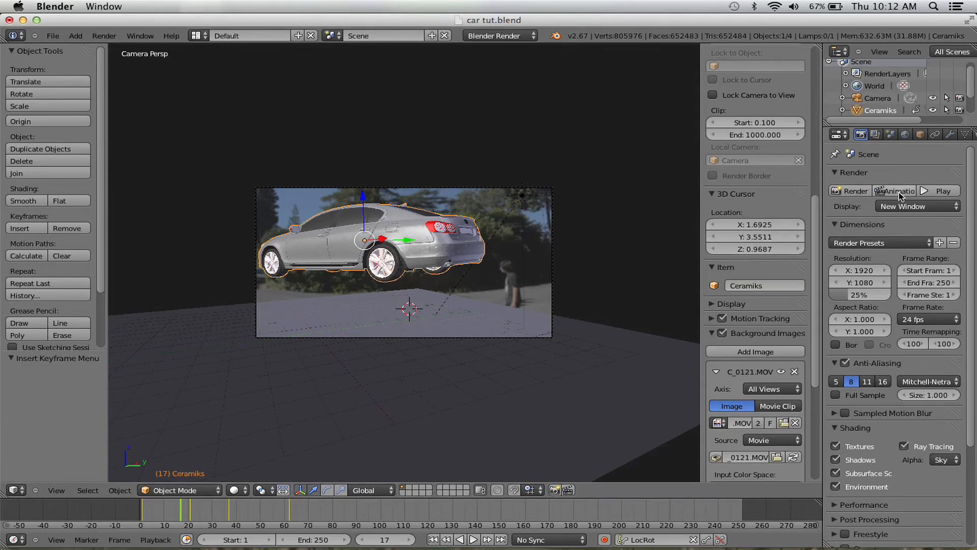
{"action": "left_click", "coordinate": [854, 191]}
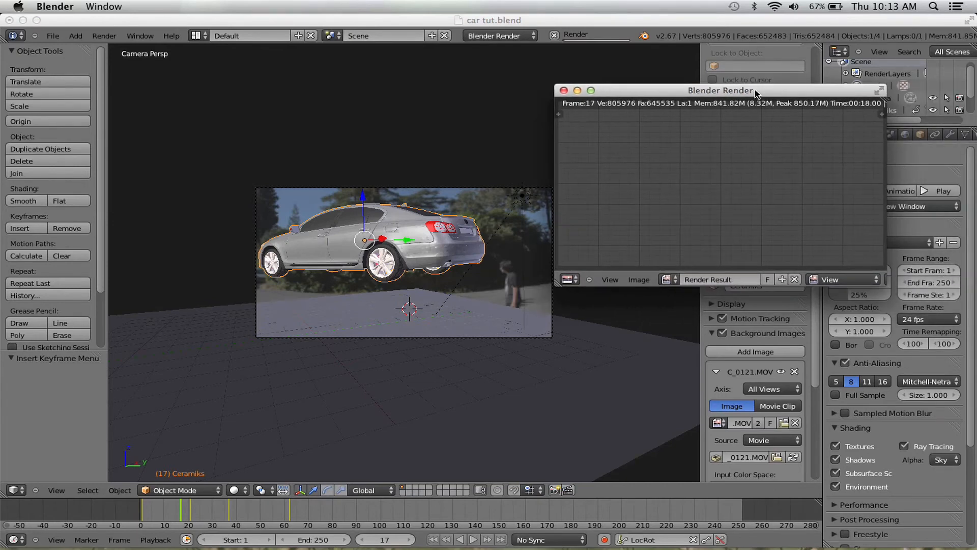
{"action": "left_click_drag", "start_coordinate": [721, 91], "coordinate": [565, 97]}
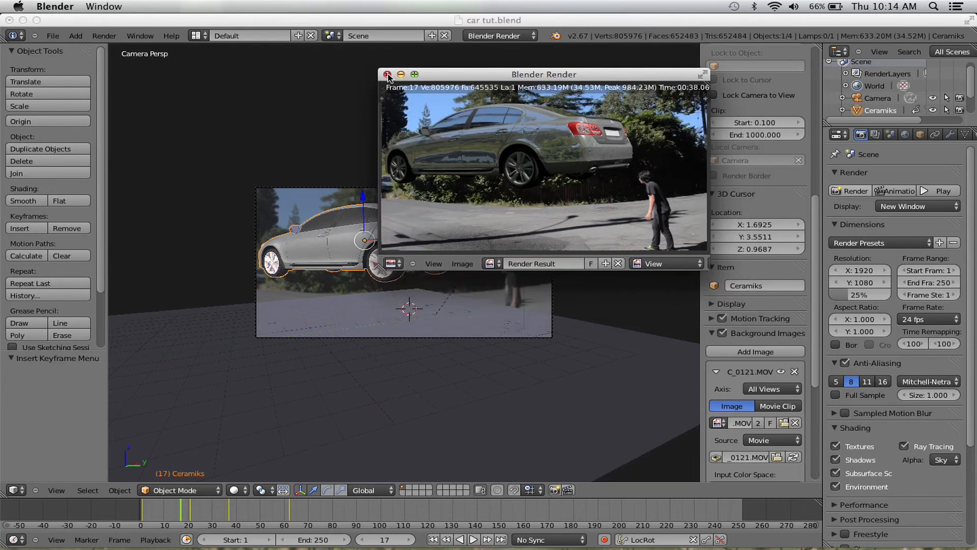
{"action": "left_click", "coordinate": [388, 75]}
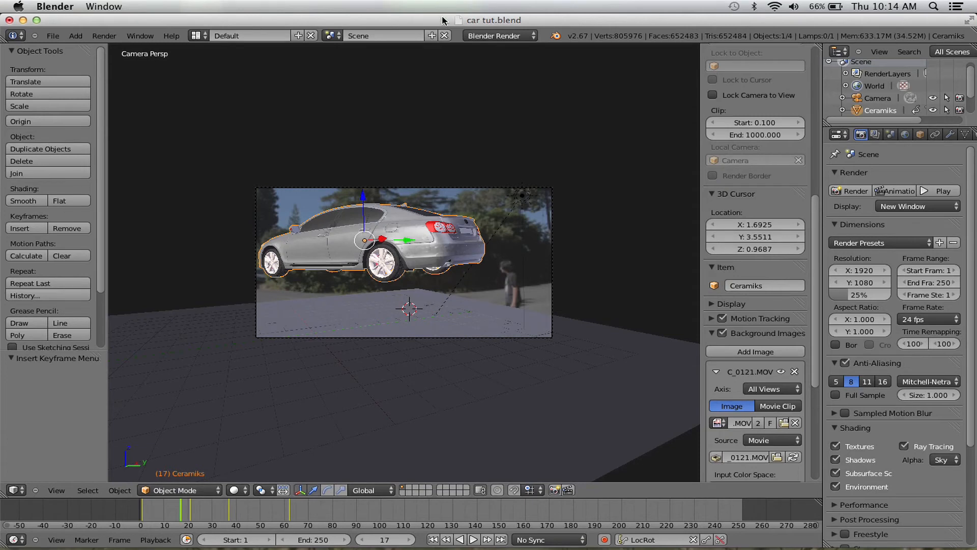
Step: Switch the screen layout to Compositing from the header dropdown
{"action": "left_click", "coordinate": [197, 35]}
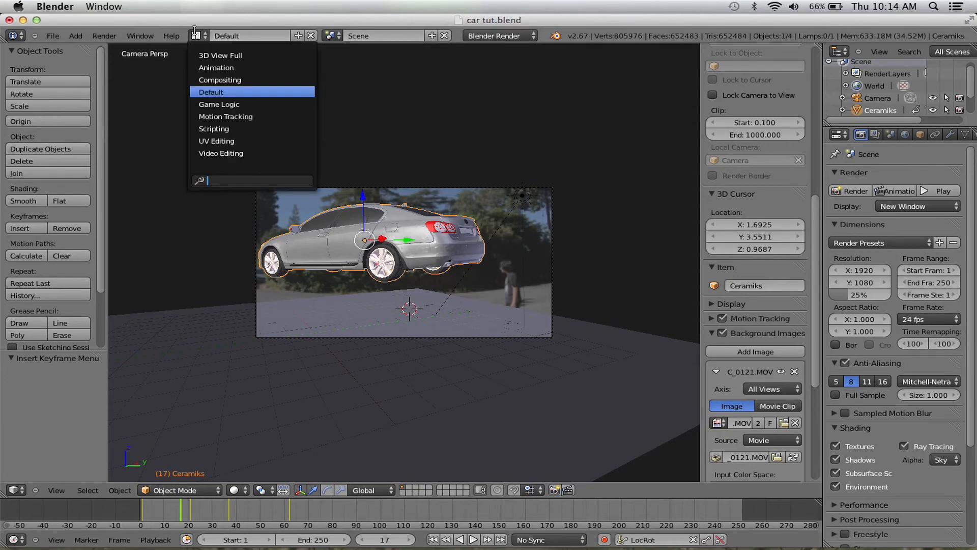
{"action": "mouse_move", "coordinate": [252, 103]}
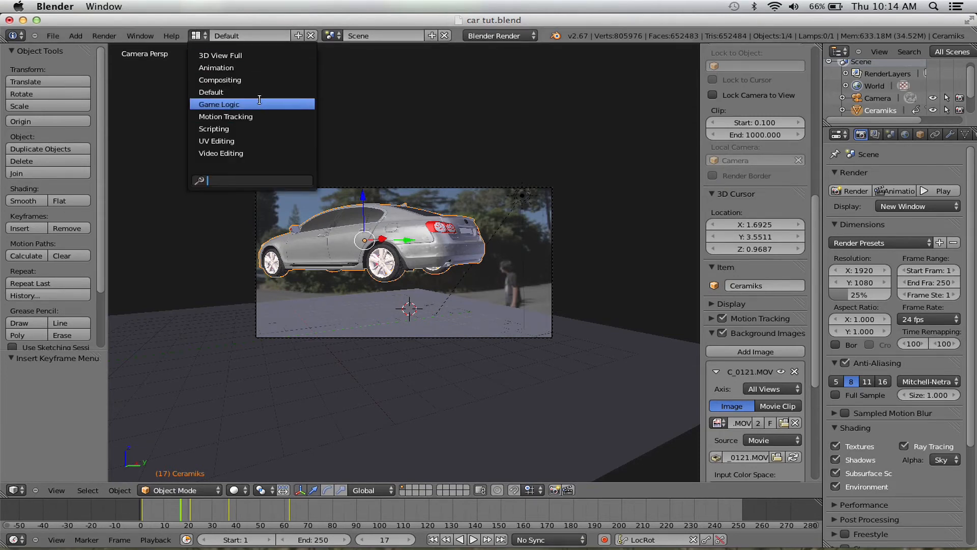
{"action": "mouse_move", "coordinate": [217, 67]}
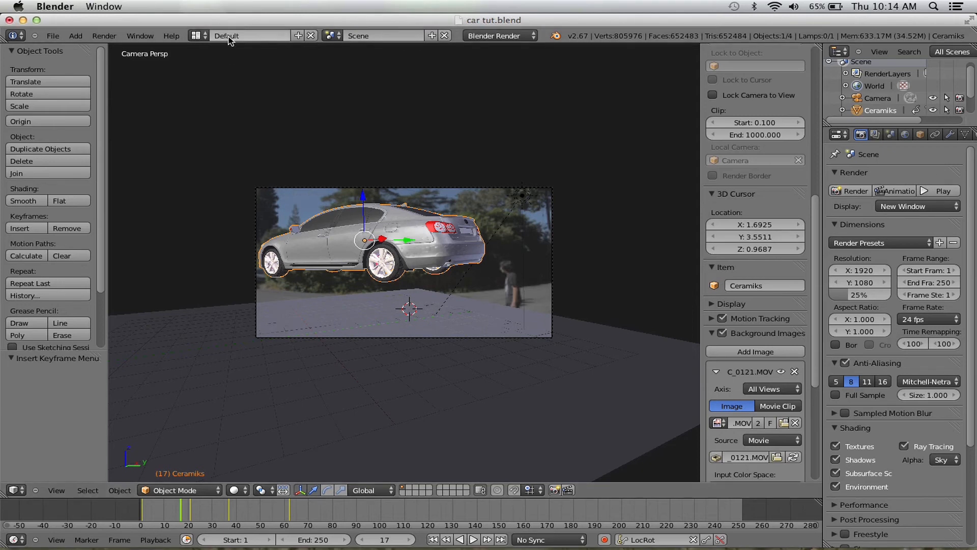
{"action": "left_click", "coordinate": [251, 36]}
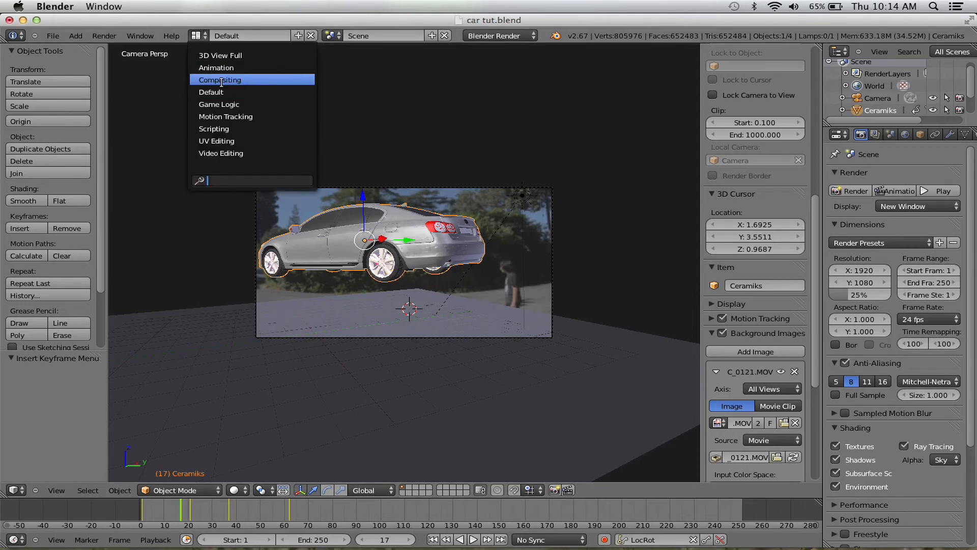
{"action": "left_click", "coordinate": [219, 80]}
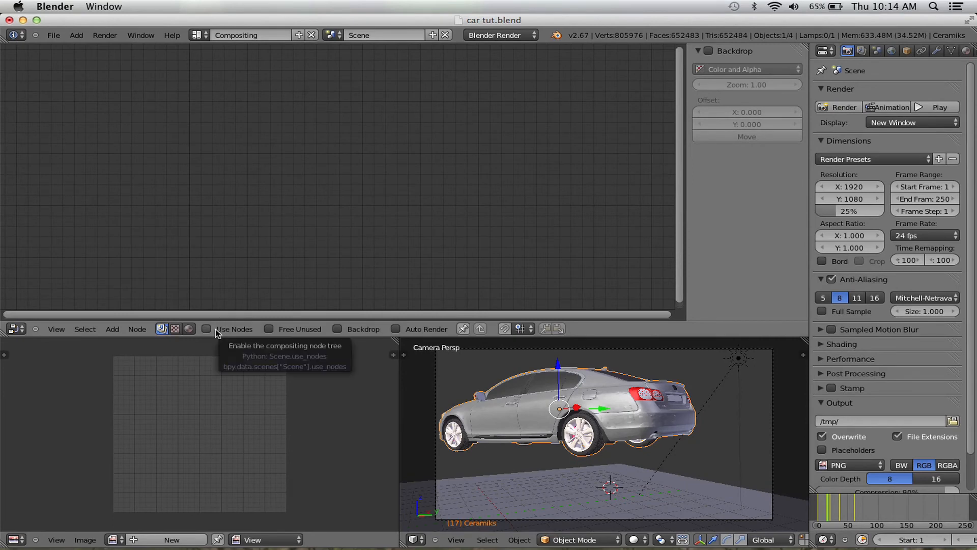
Step: Enable Use Nodes, space out Render Layers and Composite, tick the Vector pass, enable Backdrop
{"action": "left_click", "coordinate": [206, 328]}
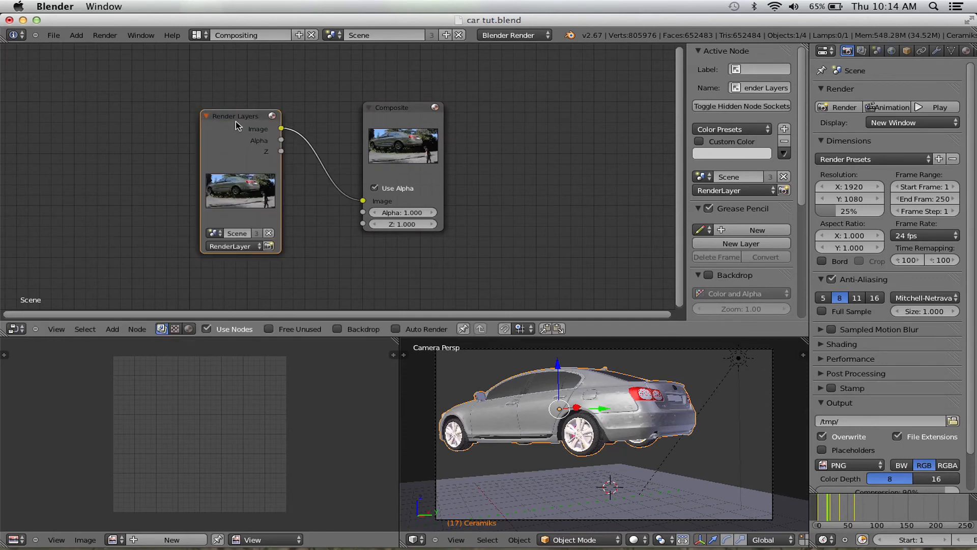
{"action": "left_click_drag", "start_coordinate": [240, 115], "coordinate": [212, 98]}
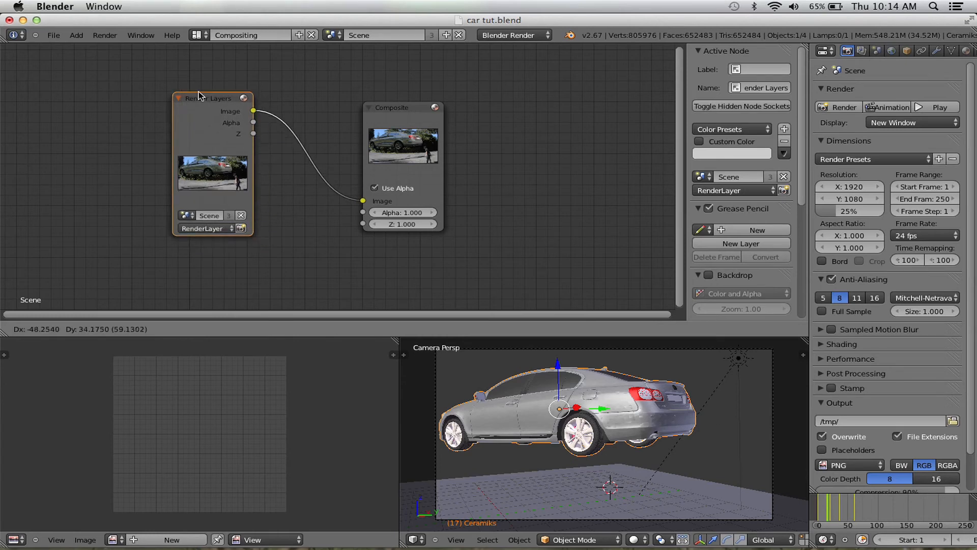
{"action": "left_click_drag", "start_coordinate": [402, 108], "coordinate": [459, 117]}
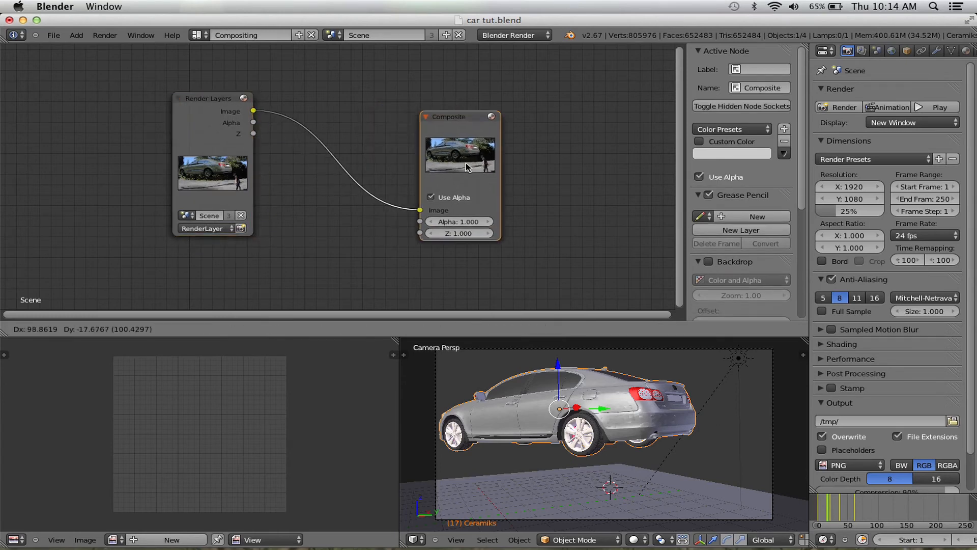
{"action": "left_click_drag", "start_coordinate": [460, 116], "coordinate": [467, 144]}
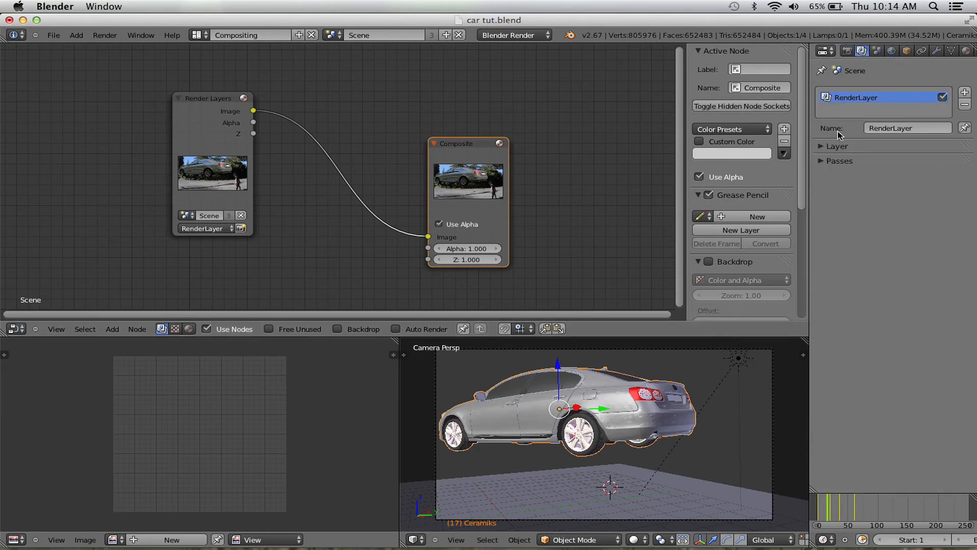
{"action": "mouse_move", "coordinate": [852, 134]}
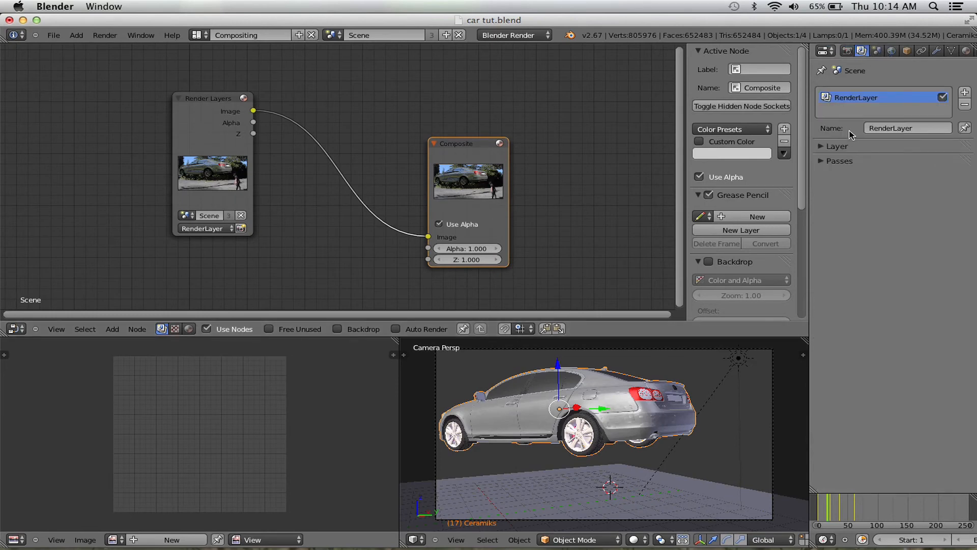
{"action": "left_click", "coordinate": [822, 160]}
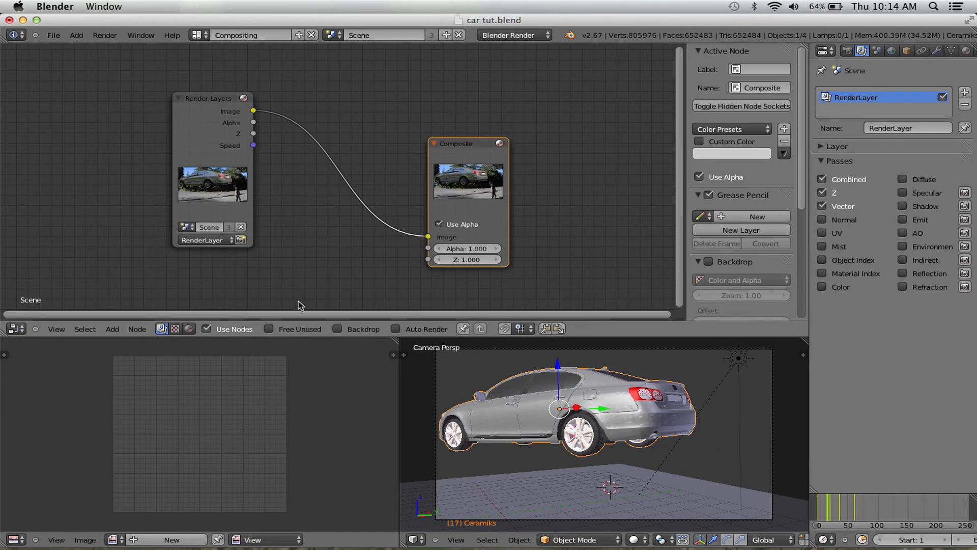
{"action": "left_click", "coordinate": [337, 329]}
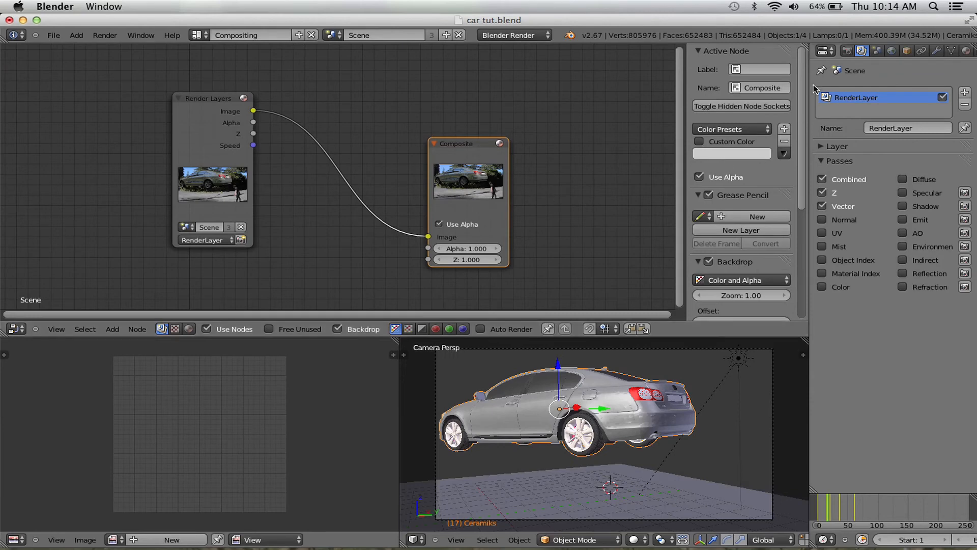
Step: Set render output to RGBA and change Shading alpha from Sky to Transparent
{"action": "left_click", "coordinate": [824, 50]}
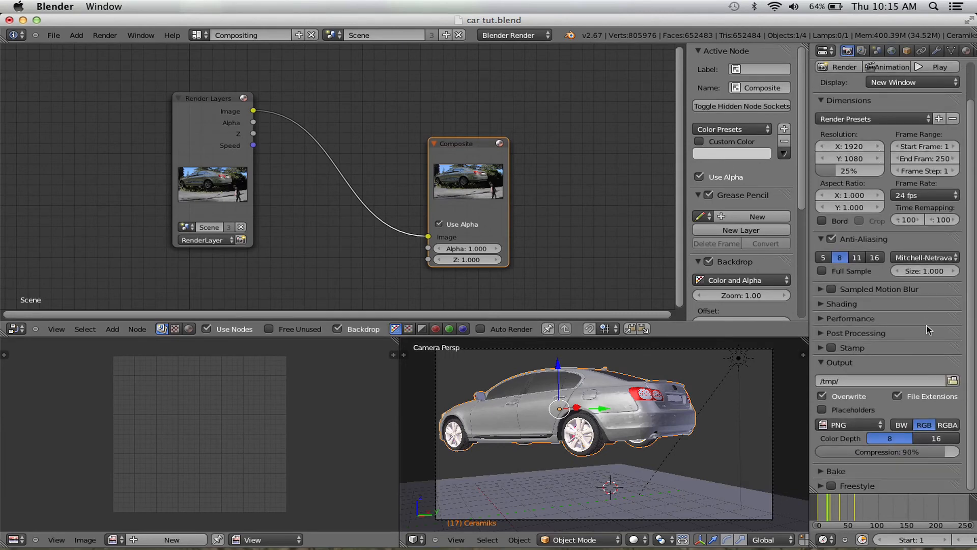
{"action": "left_click", "coordinate": [947, 424]}
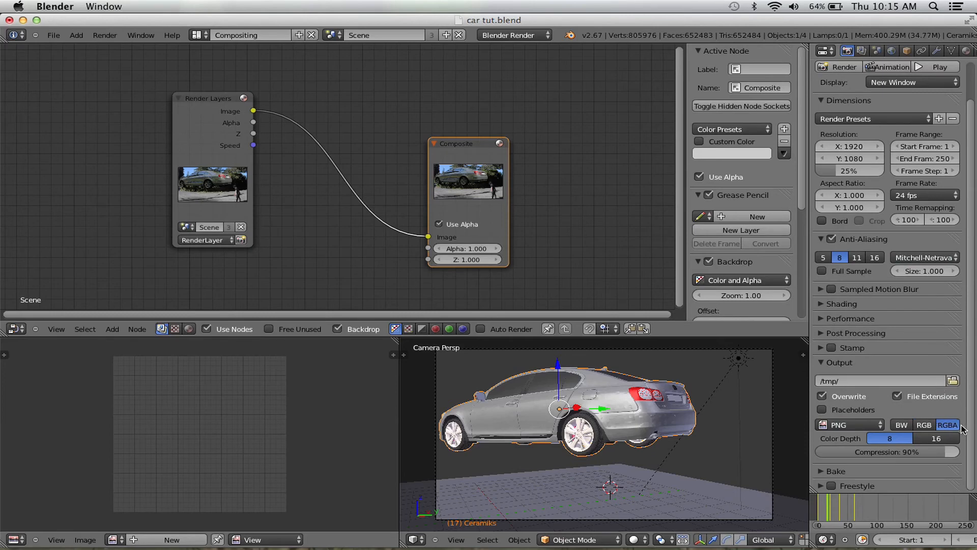
{"action": "left_click", "coordinate": [841, 303]}
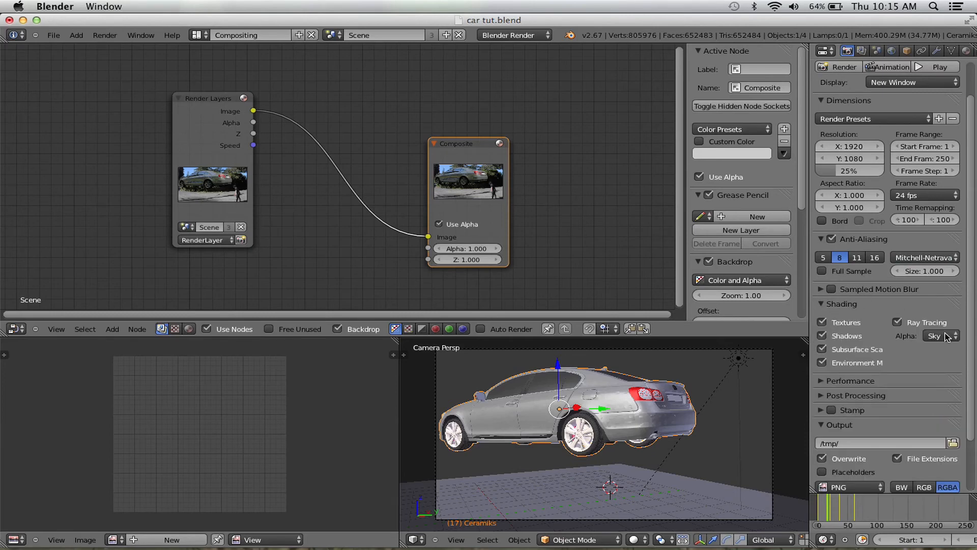
{"action": "left_click", "coordinate": [939, 336]}
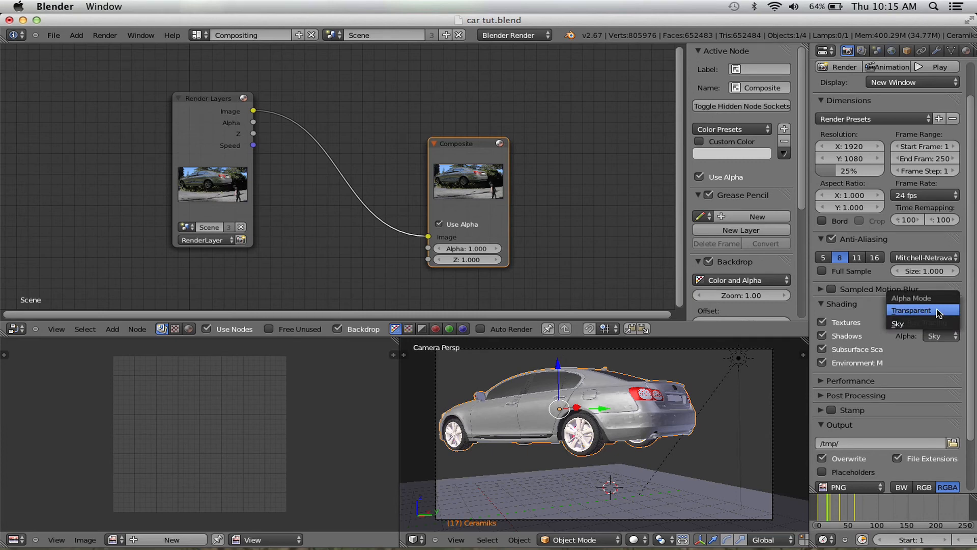
{"action": "left_click", "coordinate": [910, 310]}
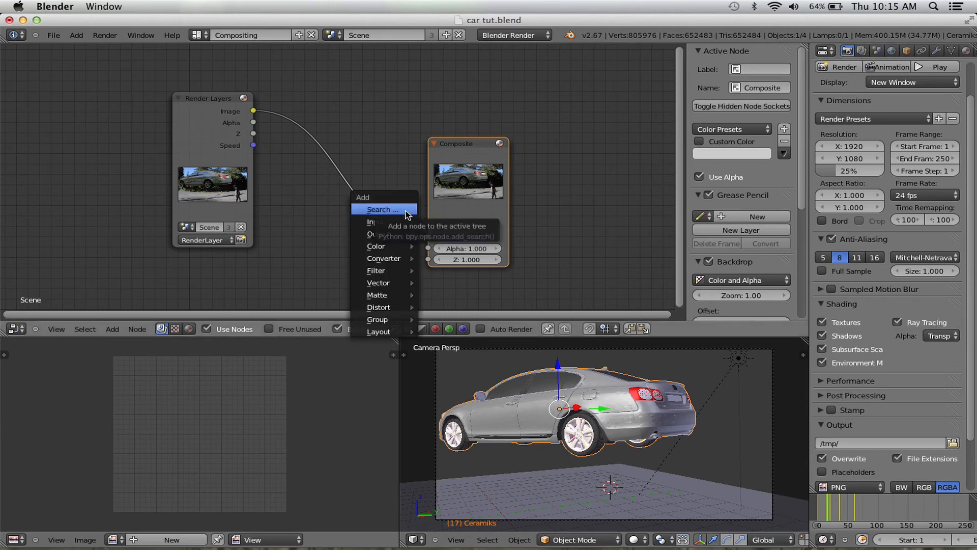
{"action": "mouse_move", "coordinate": [392, 258]}
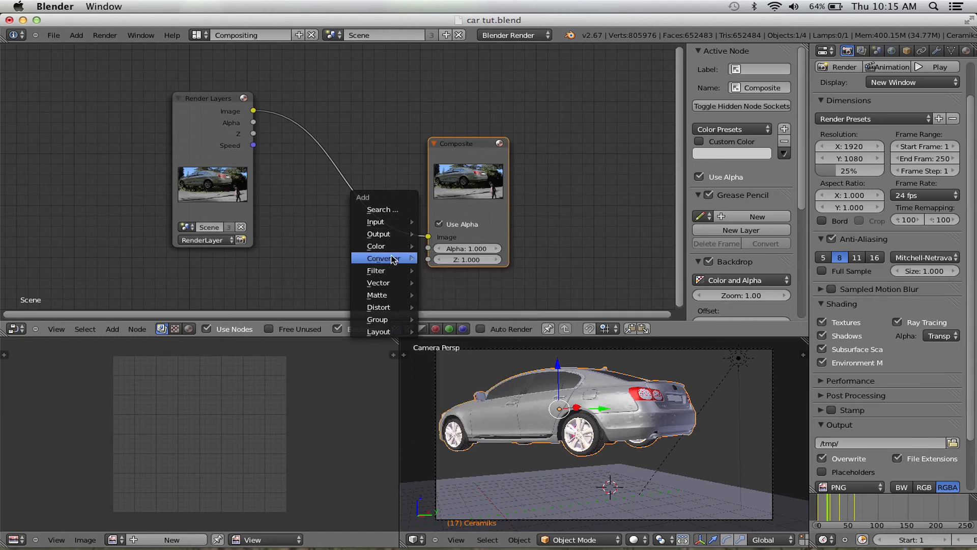
{"action": "mouse_move", "coordinate": [387, 294]}
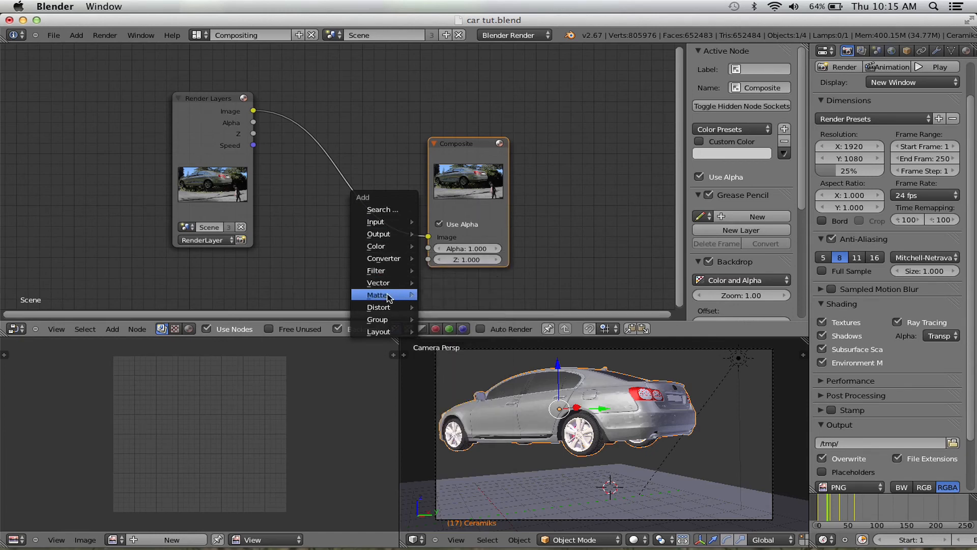
{"action": "mouse_move", "coordinate": [384, 270]}
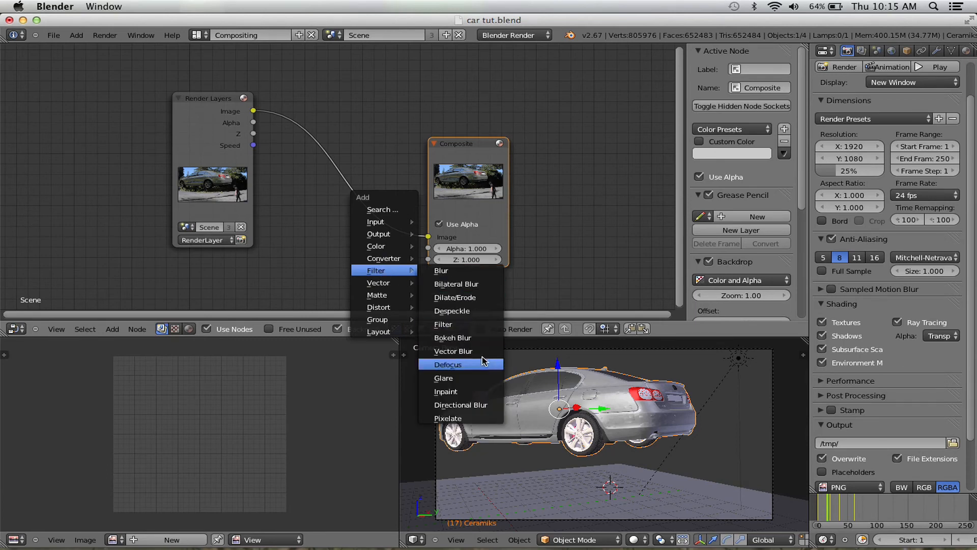
Step: Add a Vector Blur node and drop it onto the Render Layers–Composite link
{"action": "left_click", "coordinate": [453, 351]}
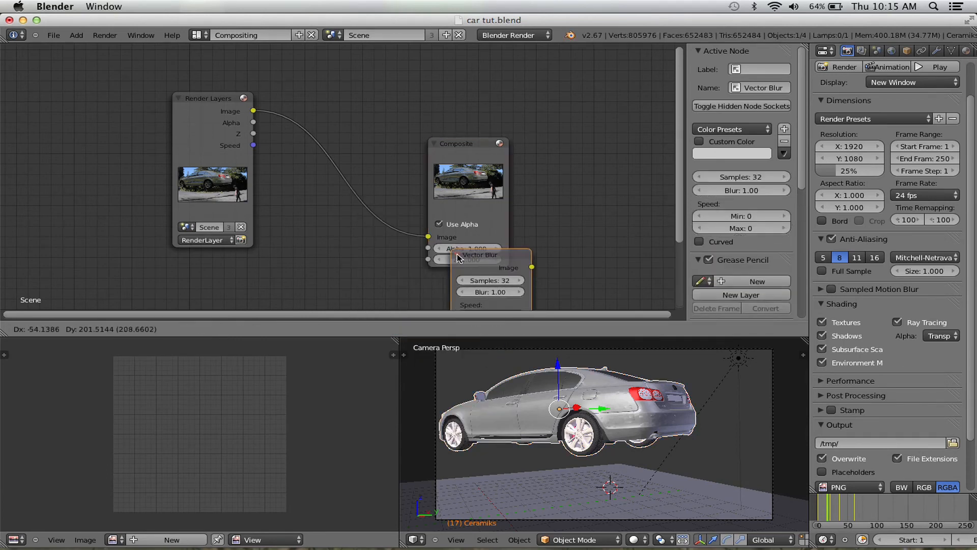
{"action": "left_click_drag", "start_coordinate": [467, 252], "coordinate": [315, 223]}
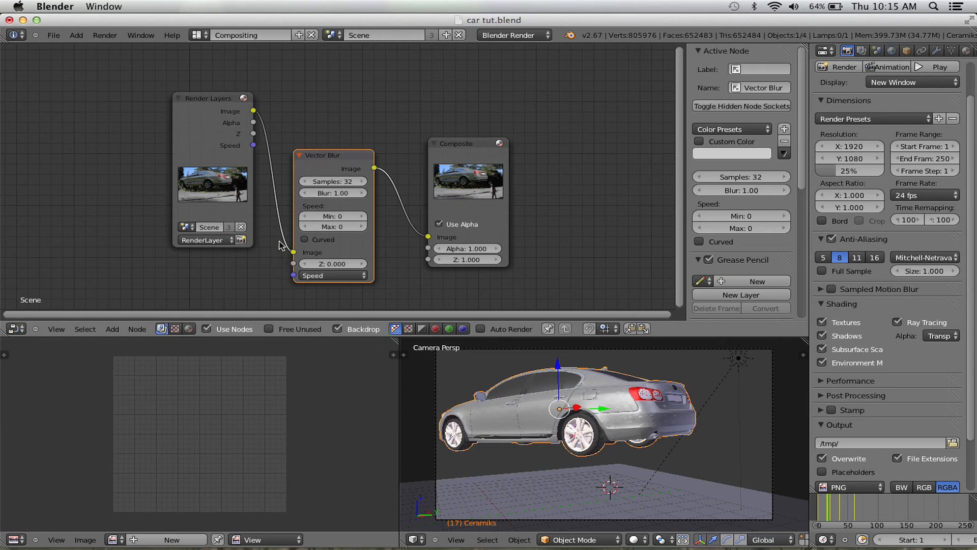
{"action": "mouse_move", "coordinate": [295, 269]}
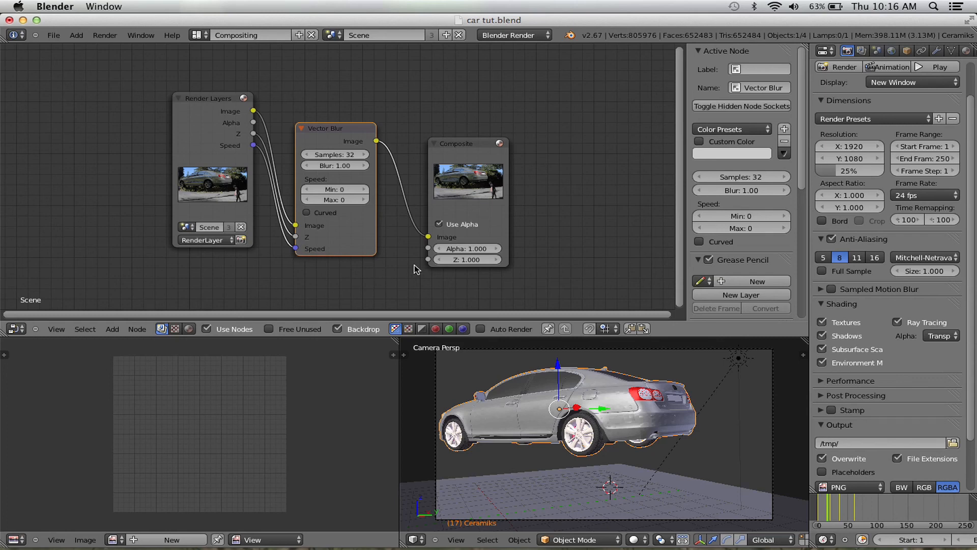
{"action": "left_click", "coordinate": [846, 66]}
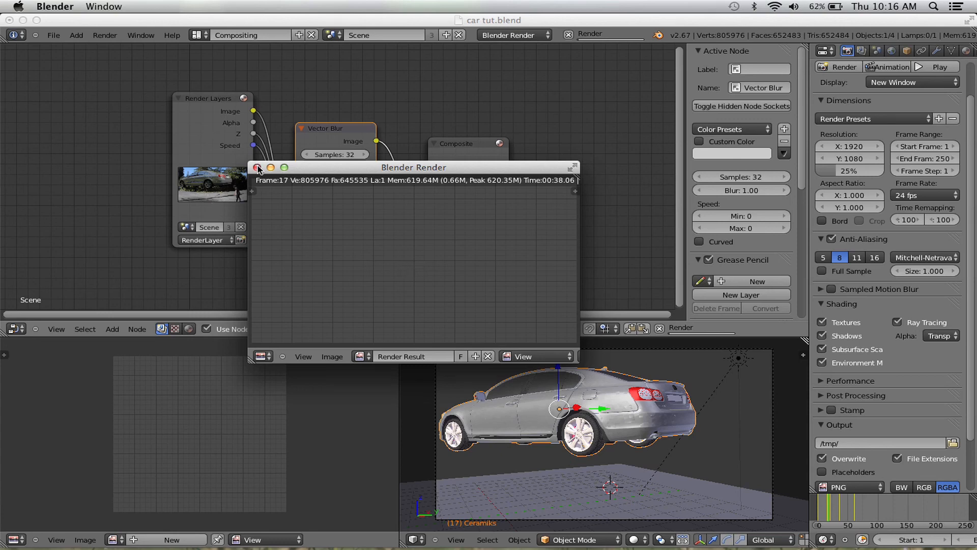
{"action": "left_click", "coordinate": [258, 168]}
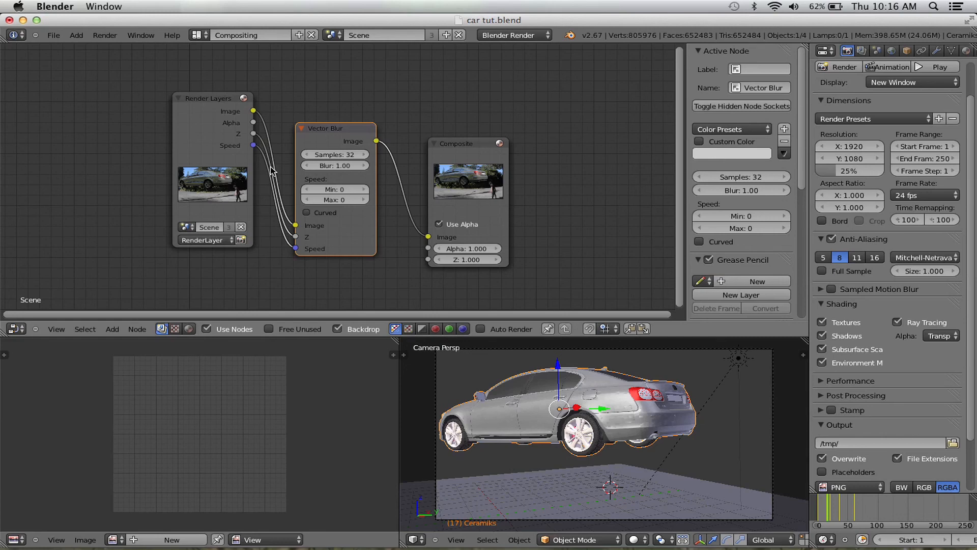
{"action": "mouse_move", "coordinate": [469, 94]}
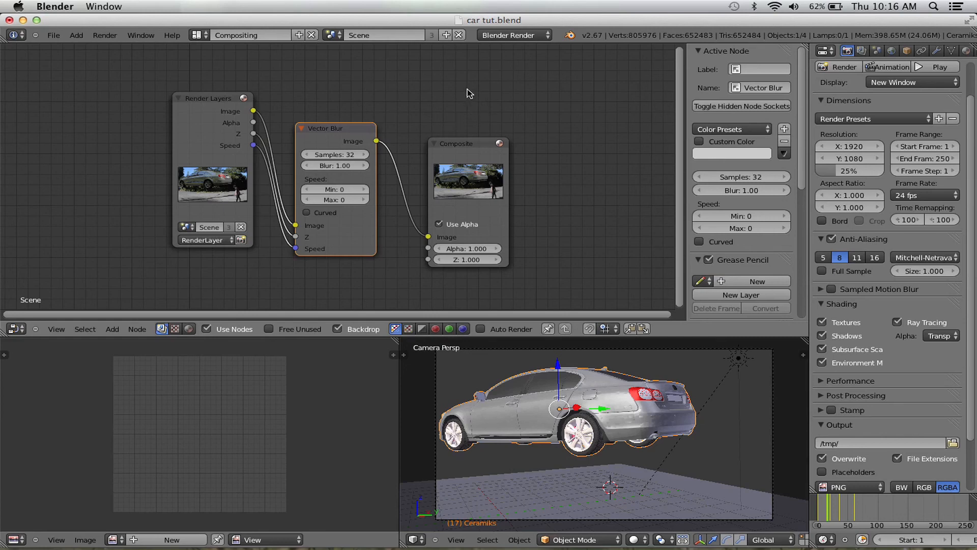